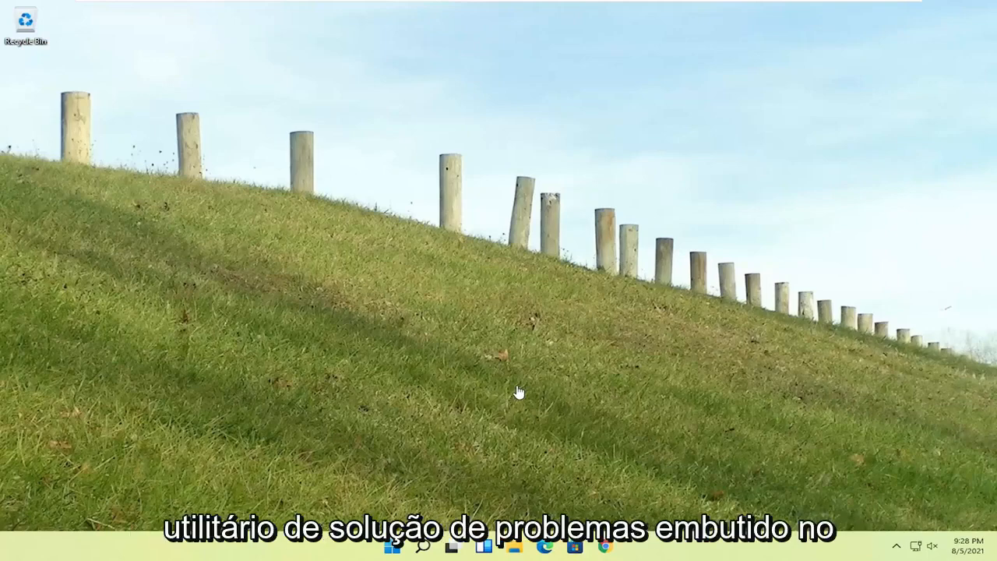
{"action": "mouse_move", "coordinate": [520, 237]}
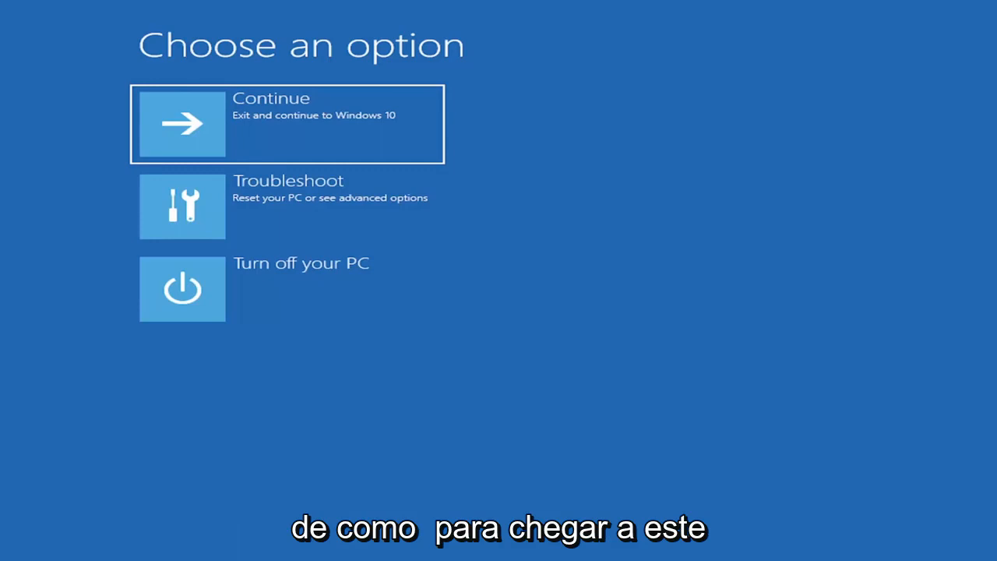
{"action": "mouse_move", "coordinate": [262, 121]}
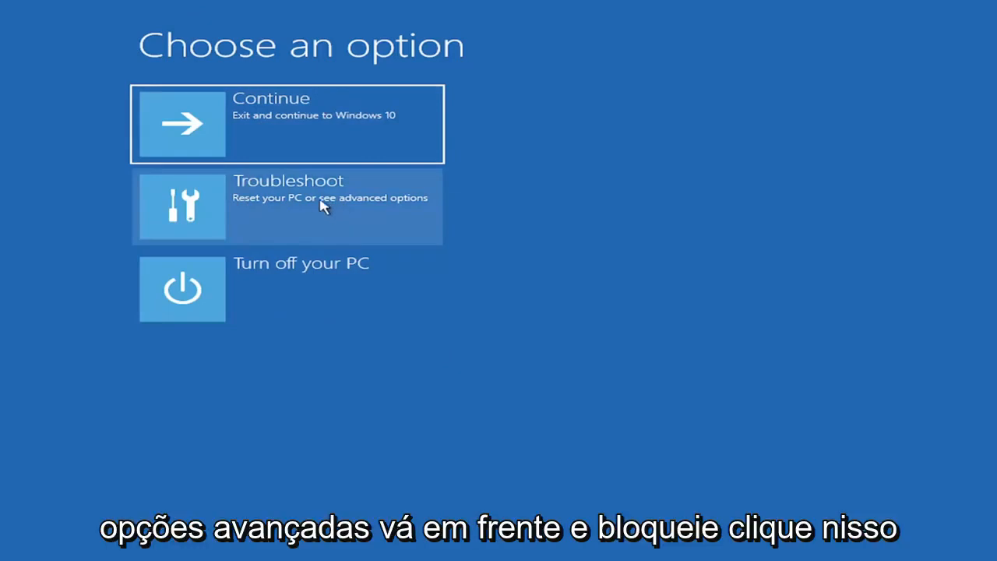
View the Reset this PC choices (Keep my files / Remove everything) under Troubleshoot, then go back
{"action": "left_click", "coordinate": [287, 206]}
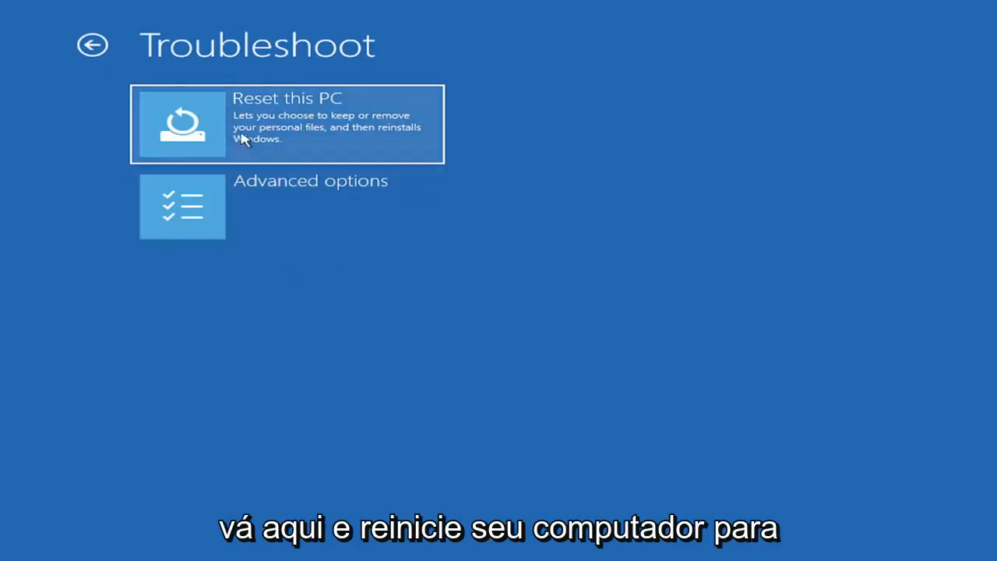
{"action": "left_click", "coordinate": [287, 124]}
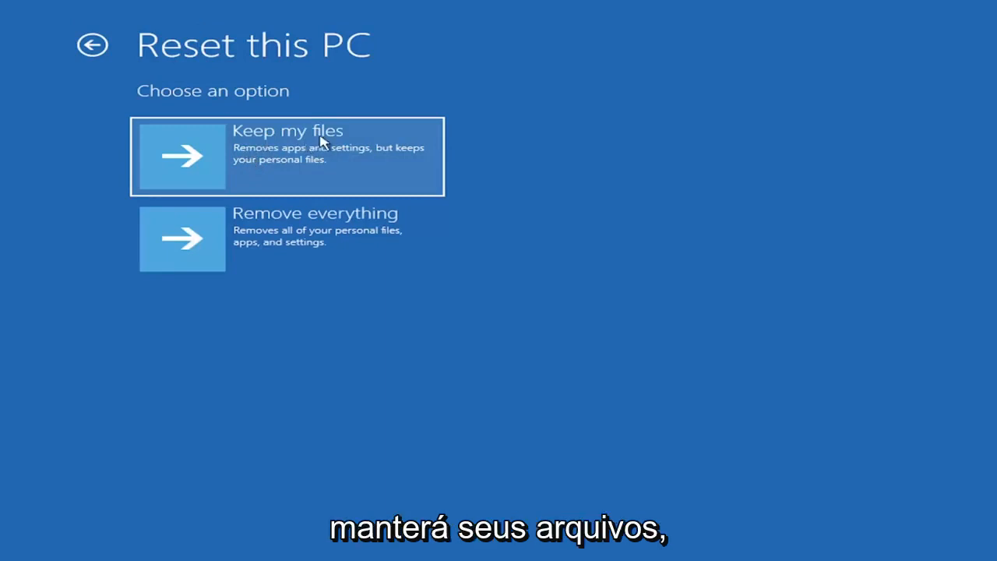
{"action": "mouse_move", "coordinate": [371, 155]}
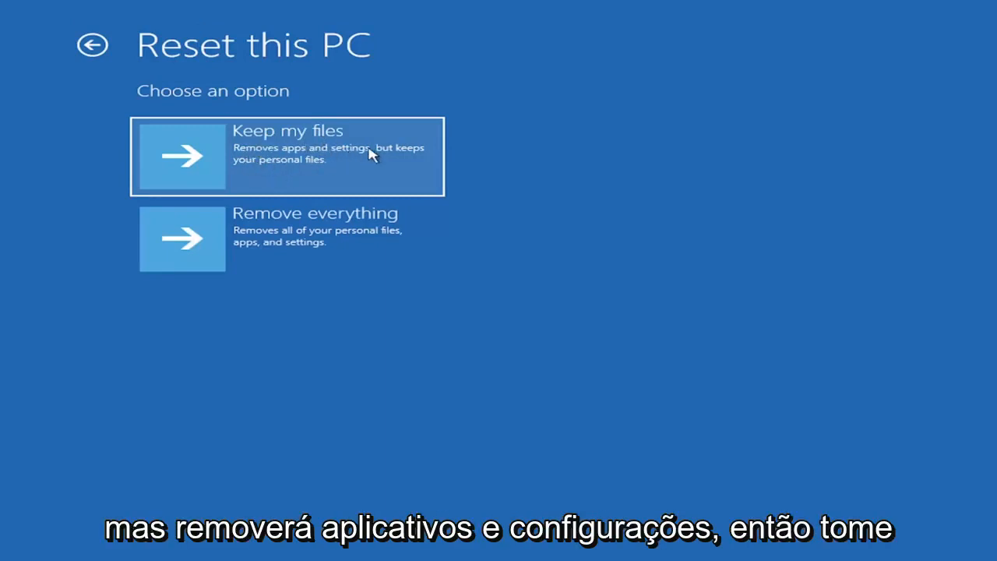
{"action": "mouse_move", "coordinate": [327, 181]}
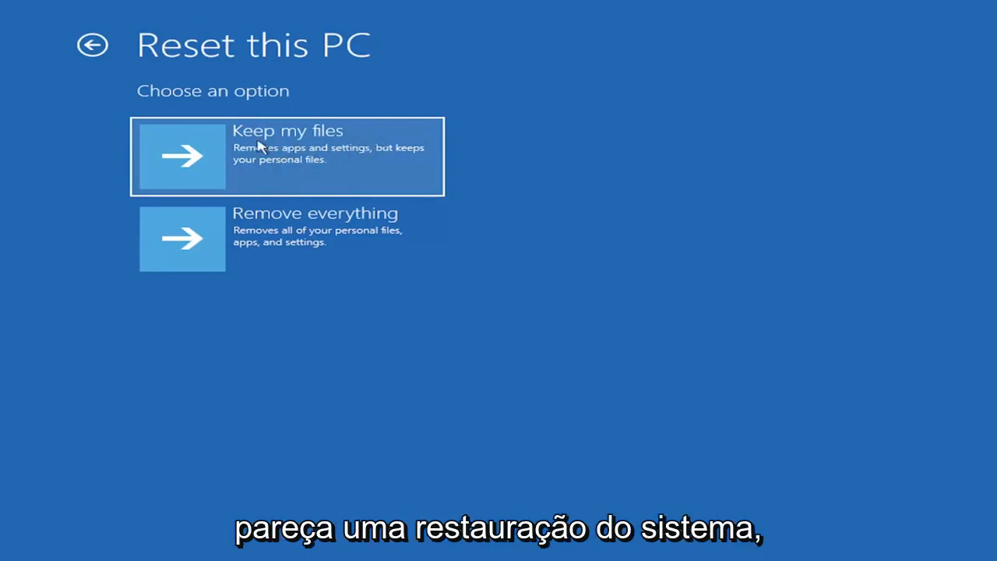
{"action": "mouse_move", "coordinate": [273, 171]}
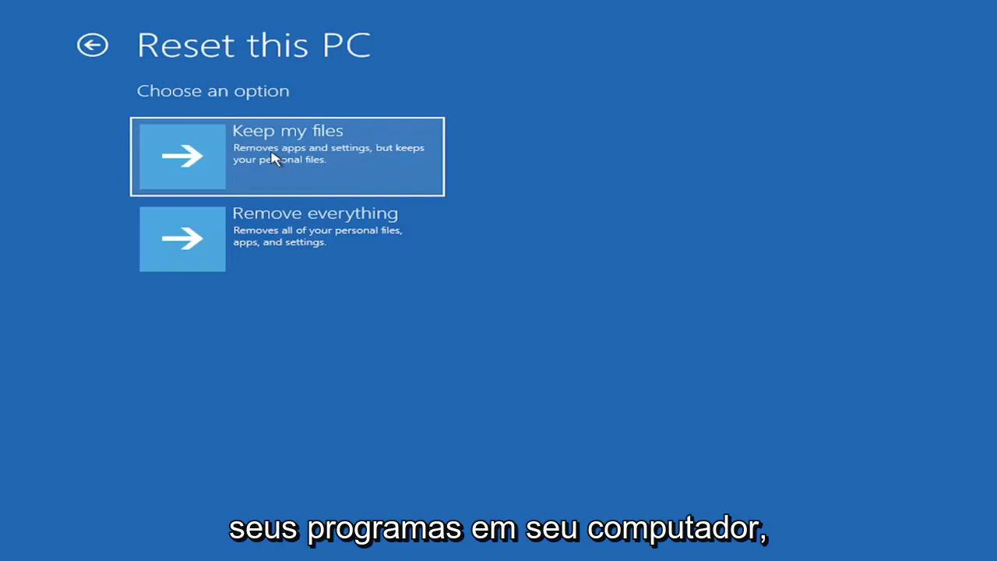
{"action": "mouse_move", "coordinate": [226, 159]}
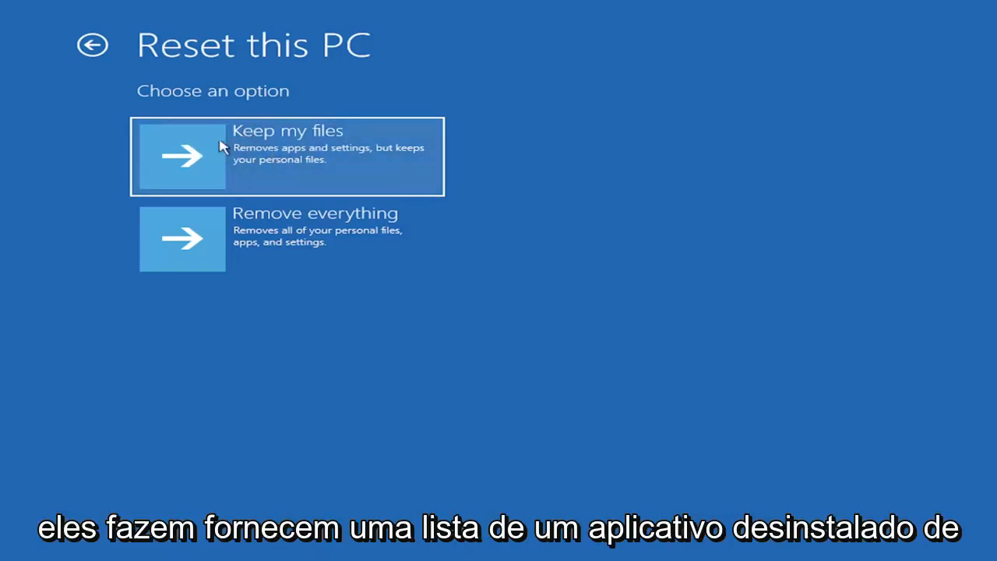
{"action": "mouse_move", "coordinate": [246, 162]}
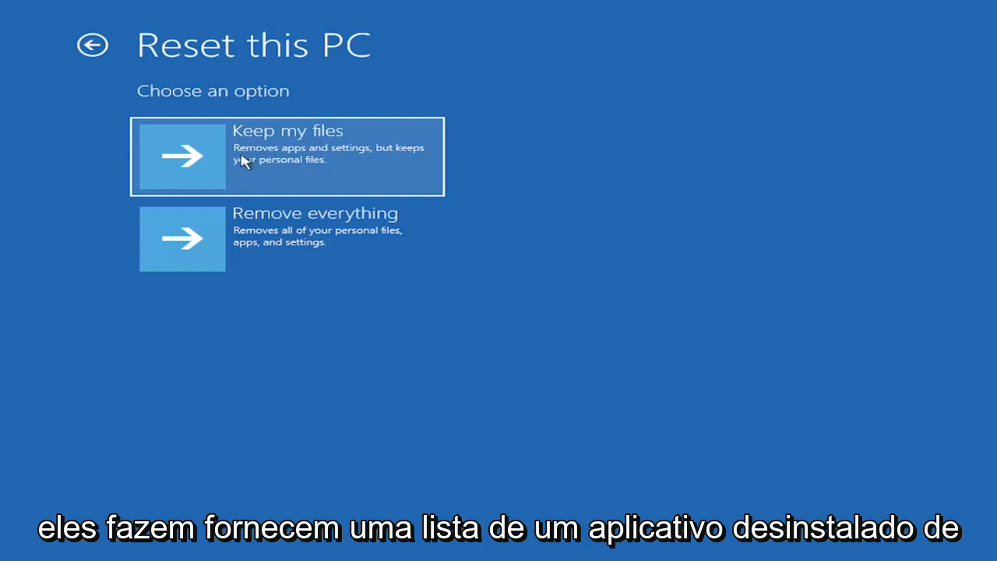
{"action": "mouse_move", "coordinate": [272, 154]}
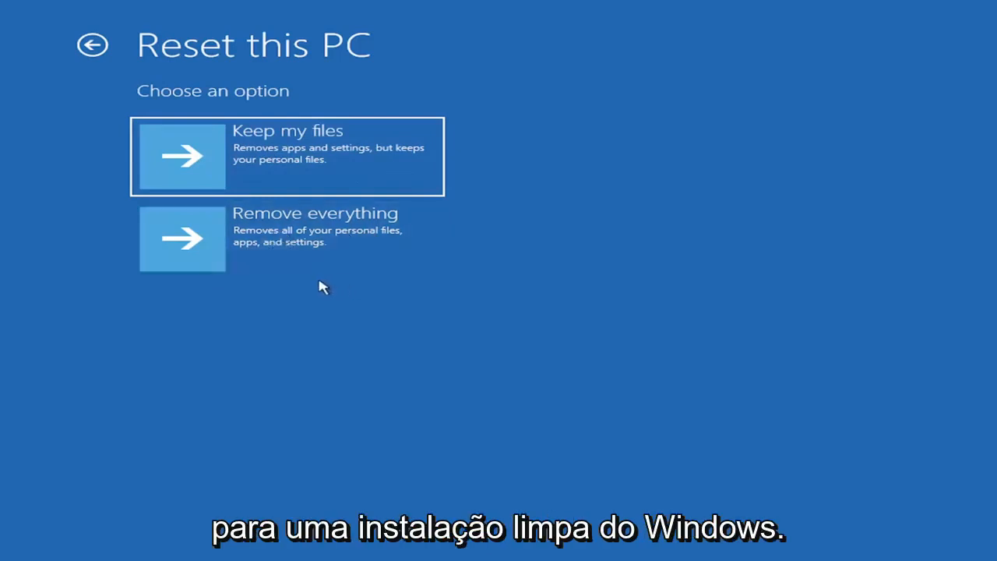
{"action": "left_click", "coordinate": [92, 44]}
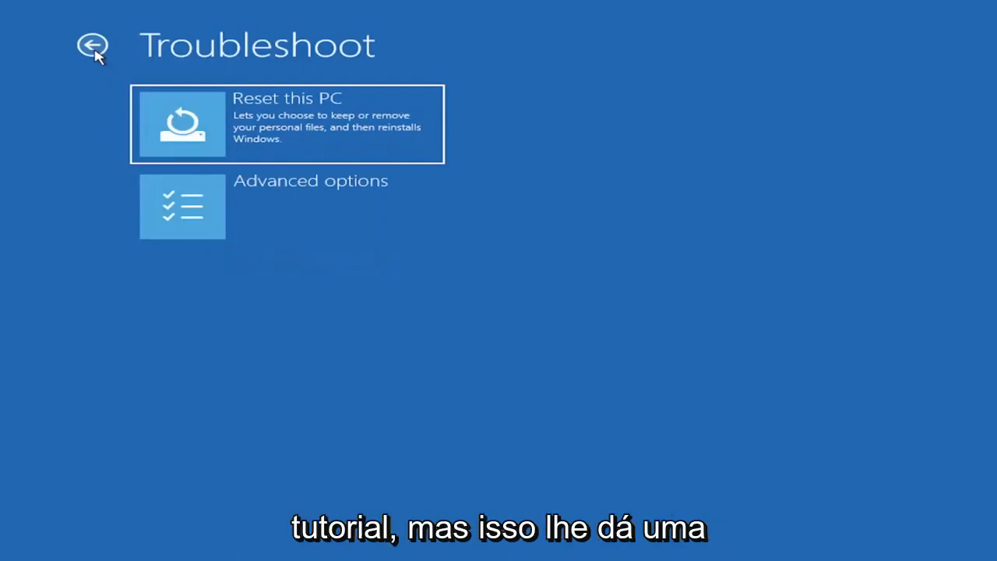
{"action": "mouse_move", "coordinate": [304, 309]}
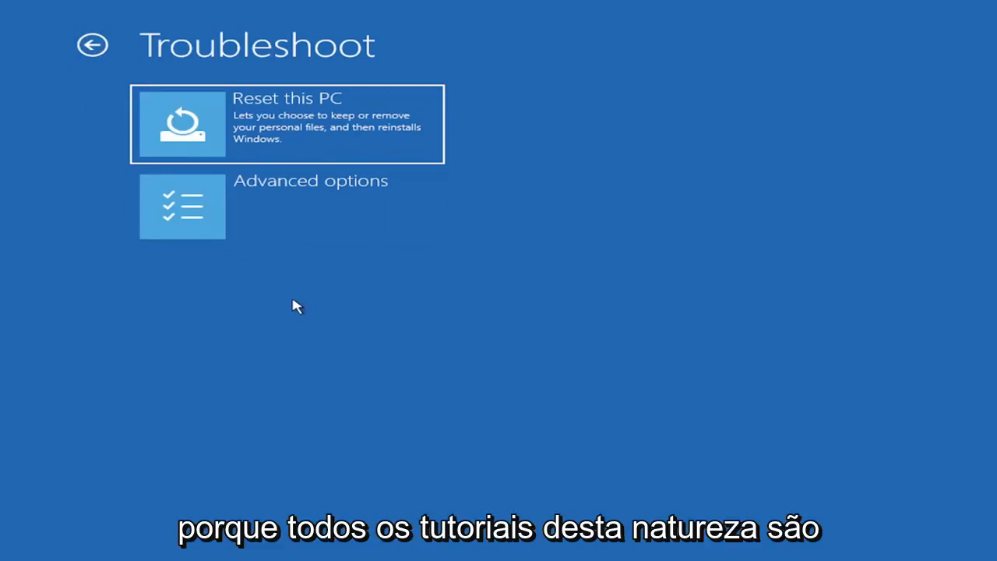
{"action": "mouse_move", "coordinate": [303, 292]}
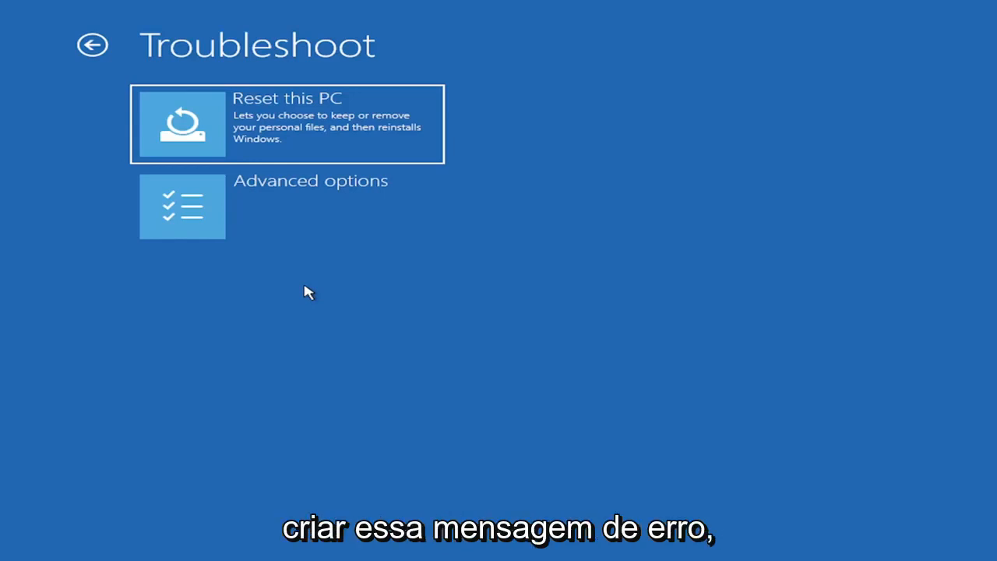
{"action": "mouse_move", "coordinate": [274, 283]}
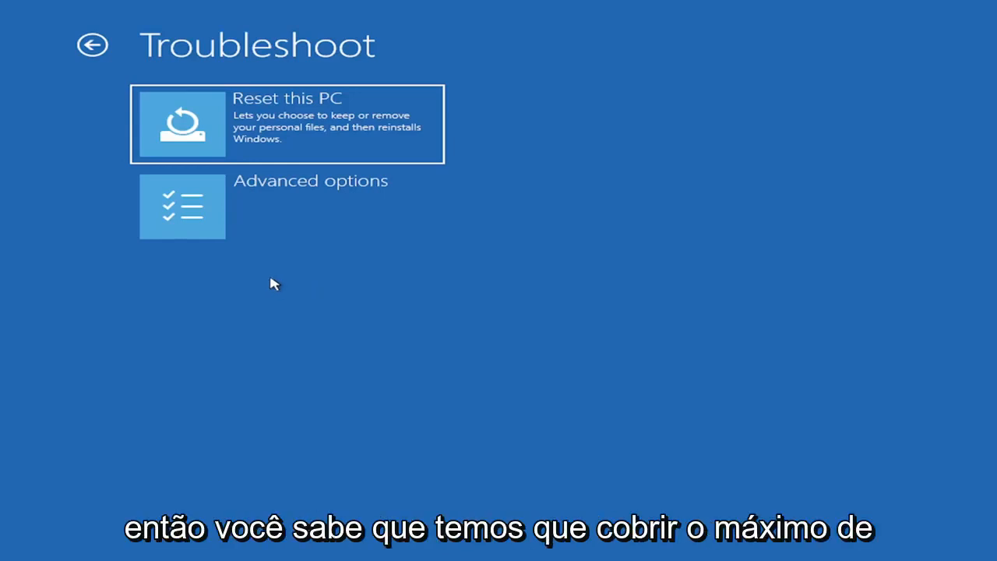
{"action": "mouse_move", "coordinate": [281, 211]}
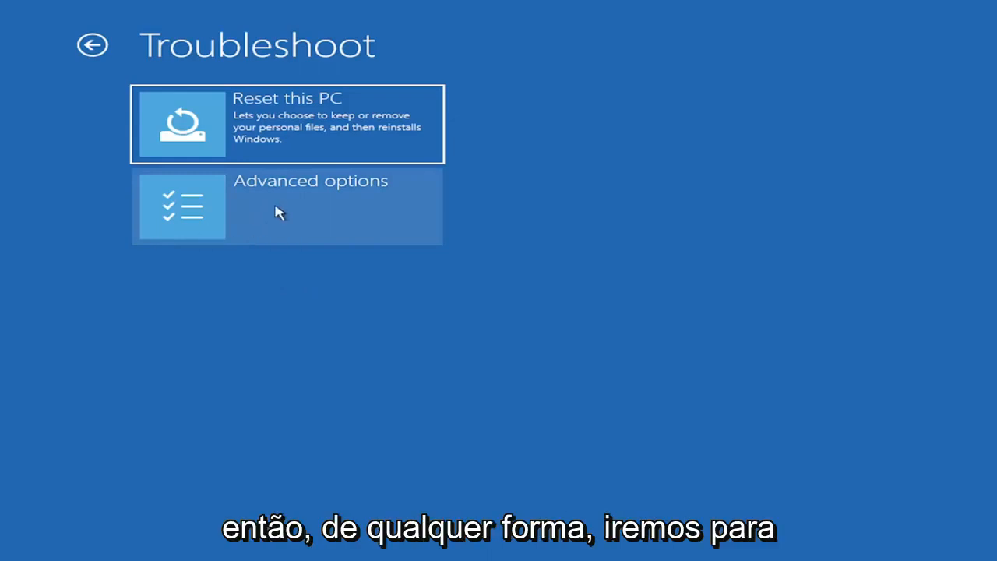
Go to Troubleshoot > Advanced options to list Startup Repair, System Restore and Command Prompt
{"action": "left_click", "coordinate": [310, 205]}
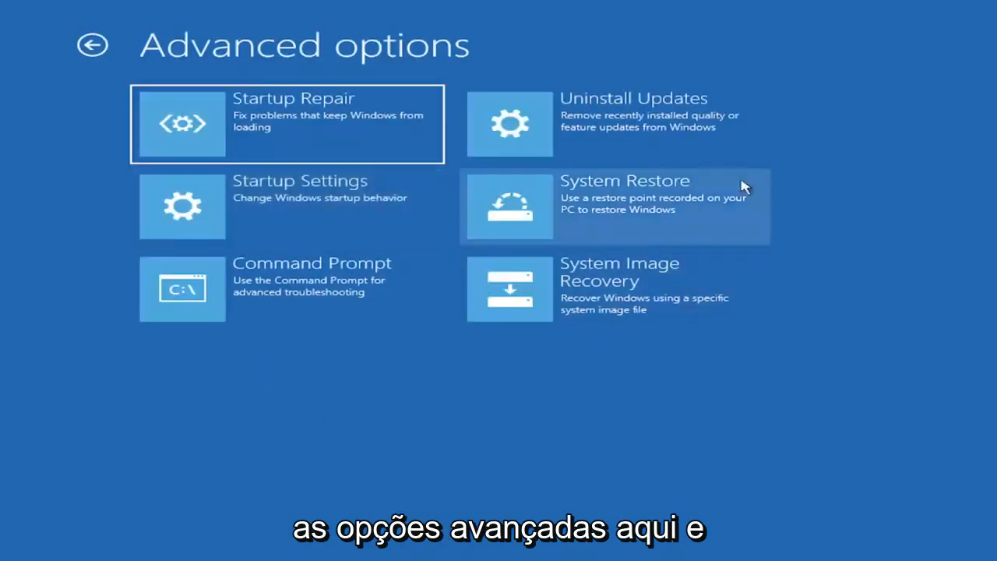
{"action": "mouse_move", "coordinate": [413, 471]}
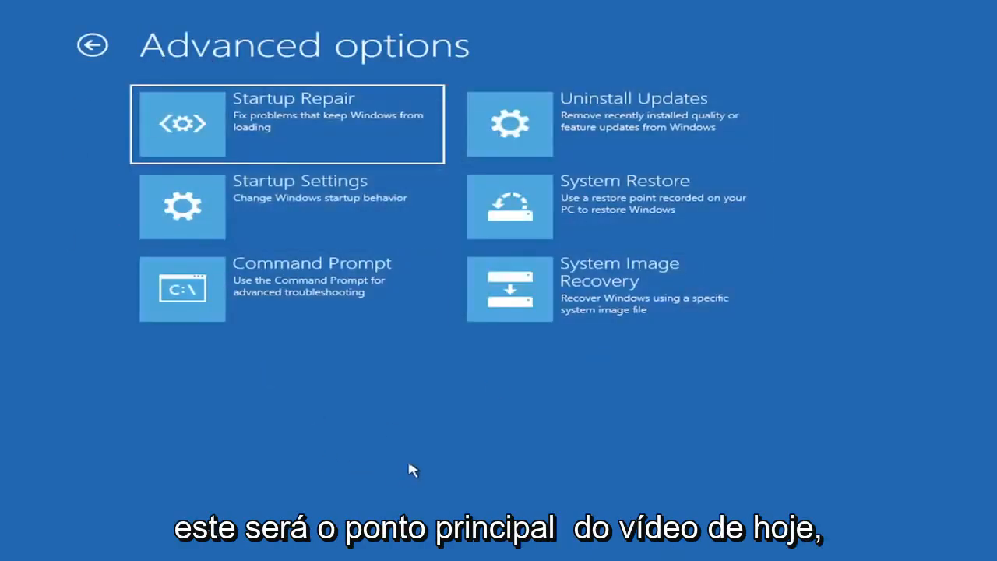
{"action": "mouse_move", "coordinate": [397, 422]}
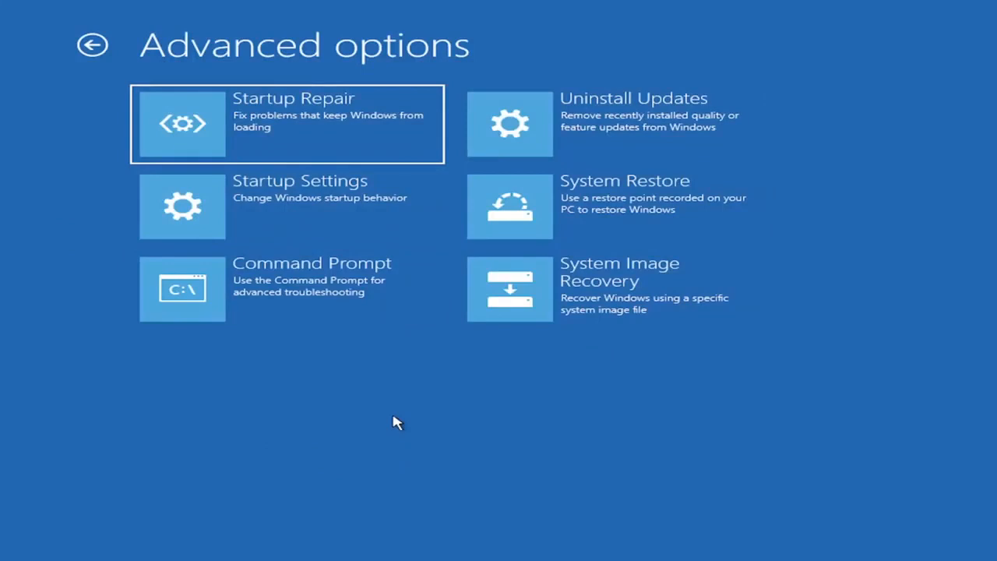
{"action": "mouse_move", "coordinate": [542, 148]}
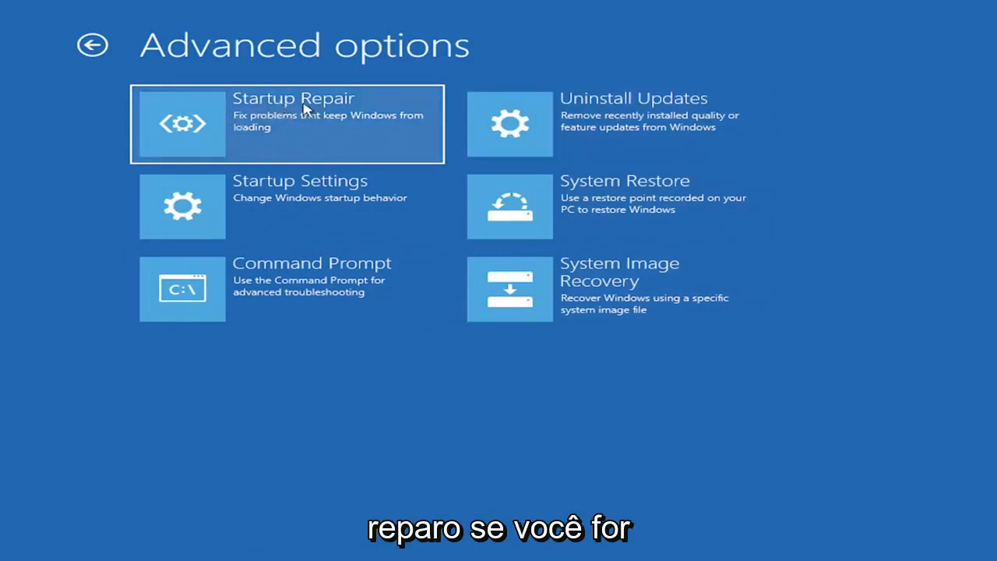
{"action": "mouse_move", "coordinate": [201, 133]}
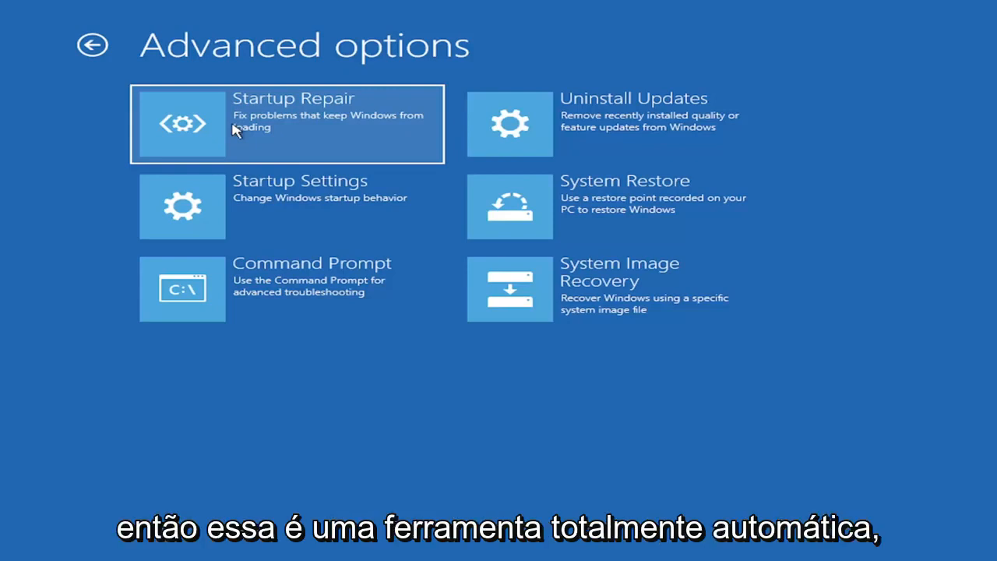
{"action": "mouse_move", "coordinate": [242, 134]}
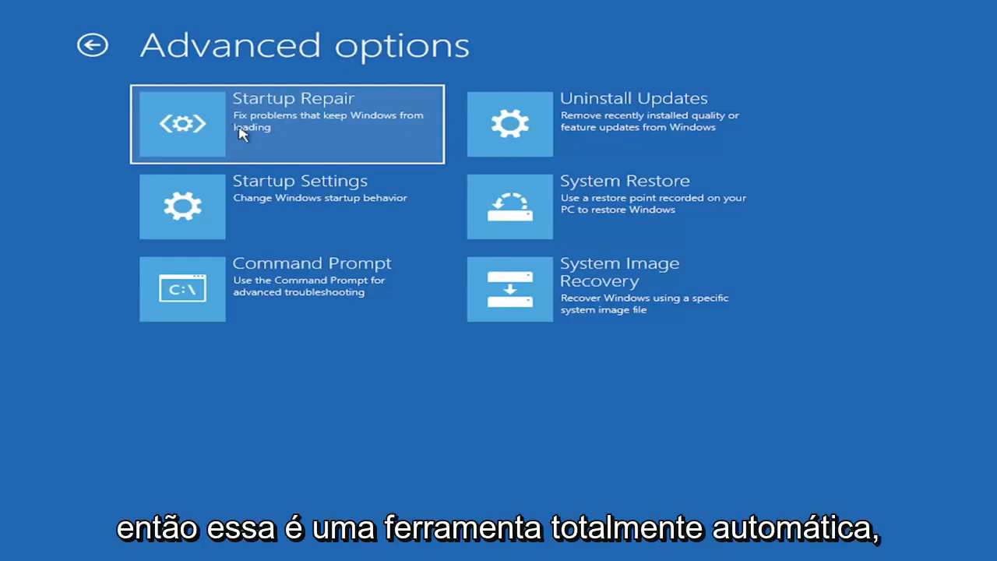
{"action": "mouse_move", "coordinate": [610, 125]}
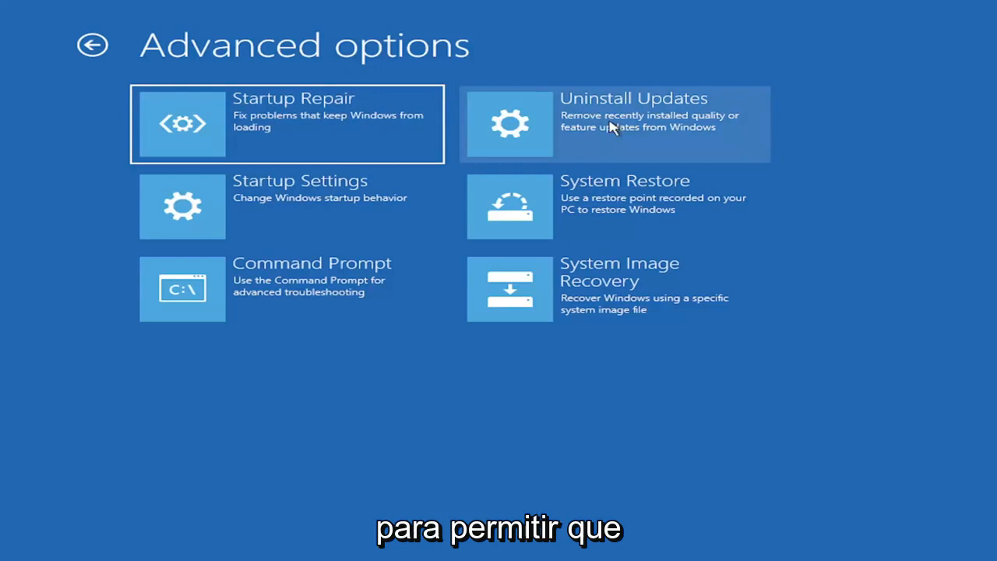
{"action": "mouse_move", "coordinate": [623, 134]}
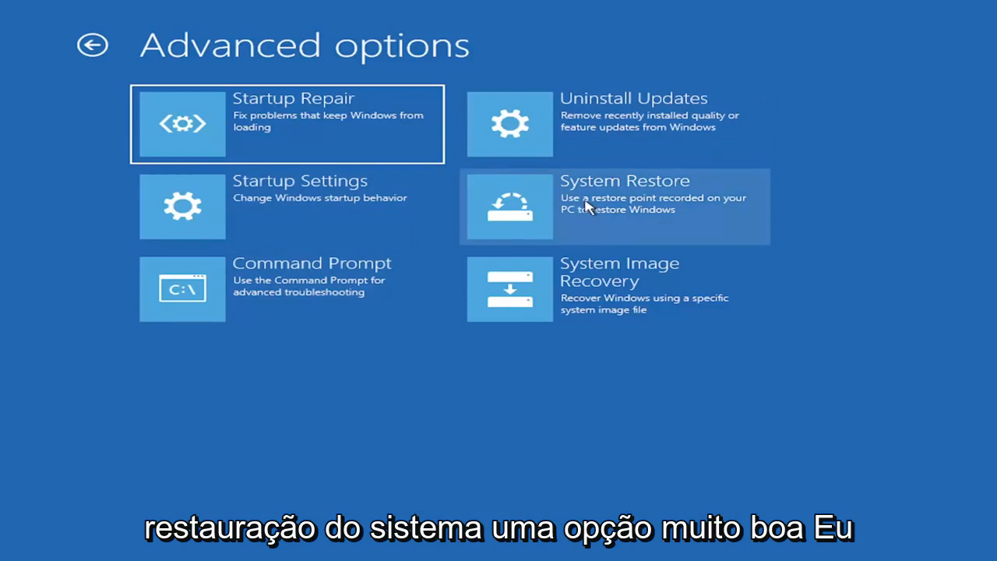
{"action": "mouse_move", "coordinate": [595, 221]}
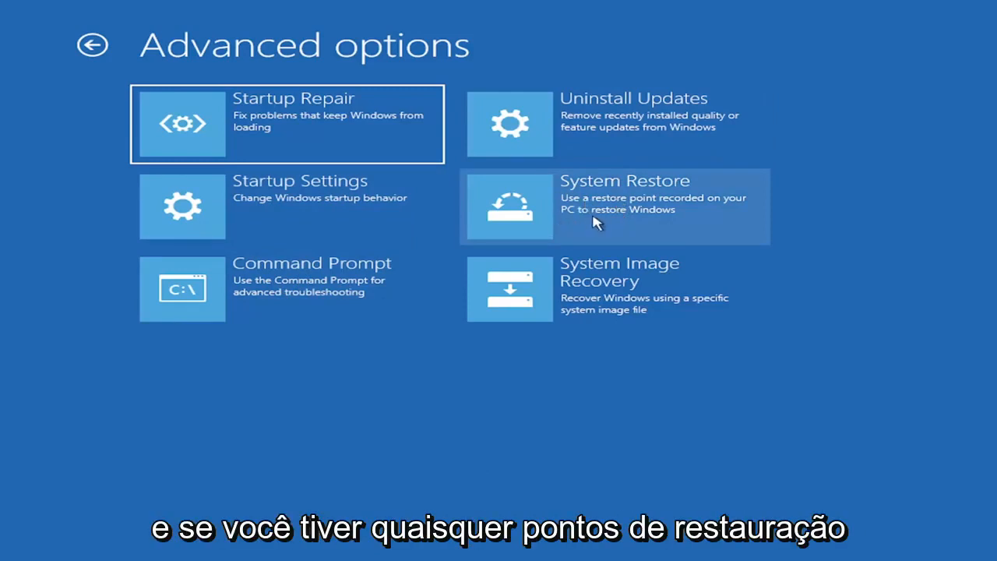
{"action": "mouse_move", "coordinate": [592, 211]}
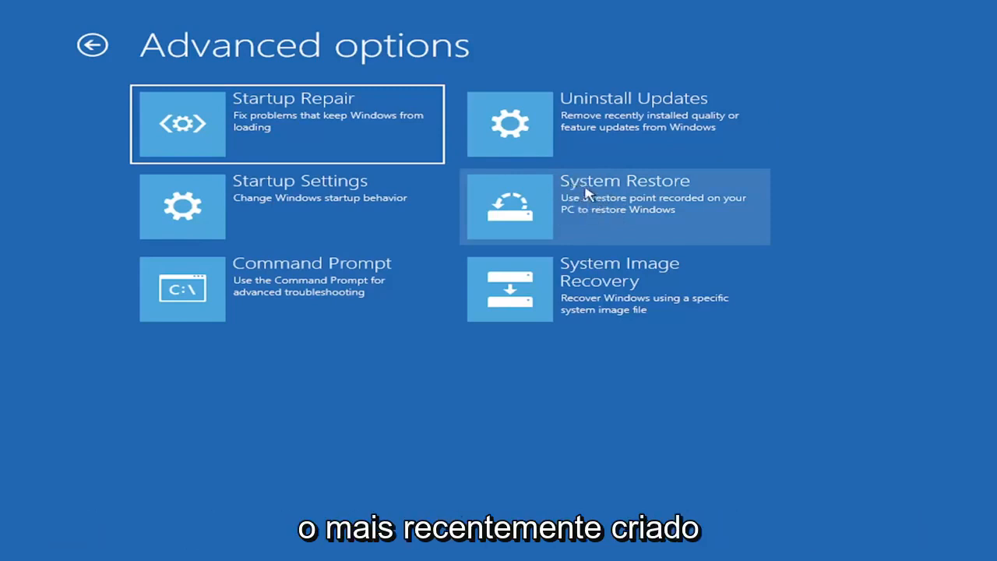
{"action": "mouse_move", "coordinate": [608, 205]}
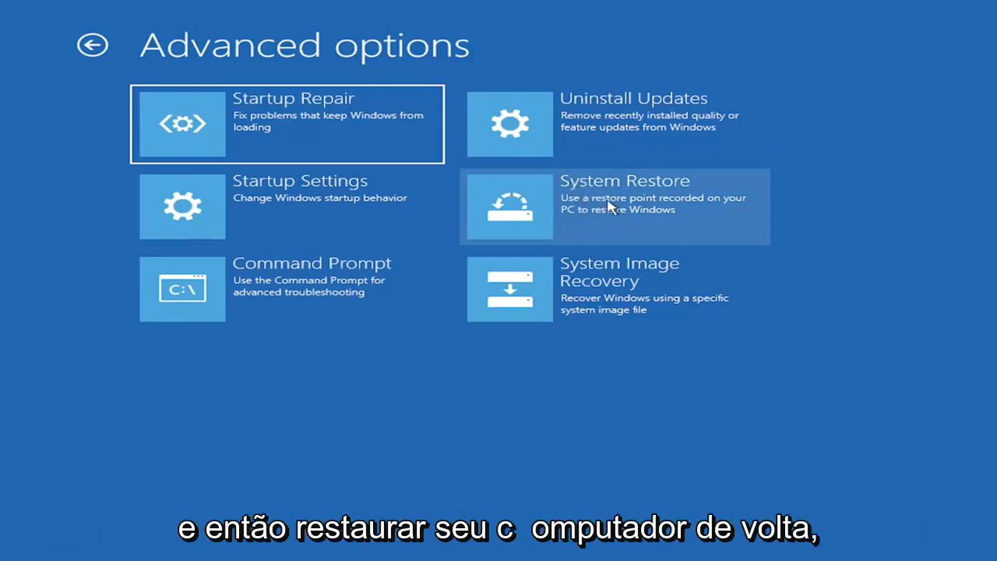
{"action": "mouse_move", "coordinate": [271, 92]}
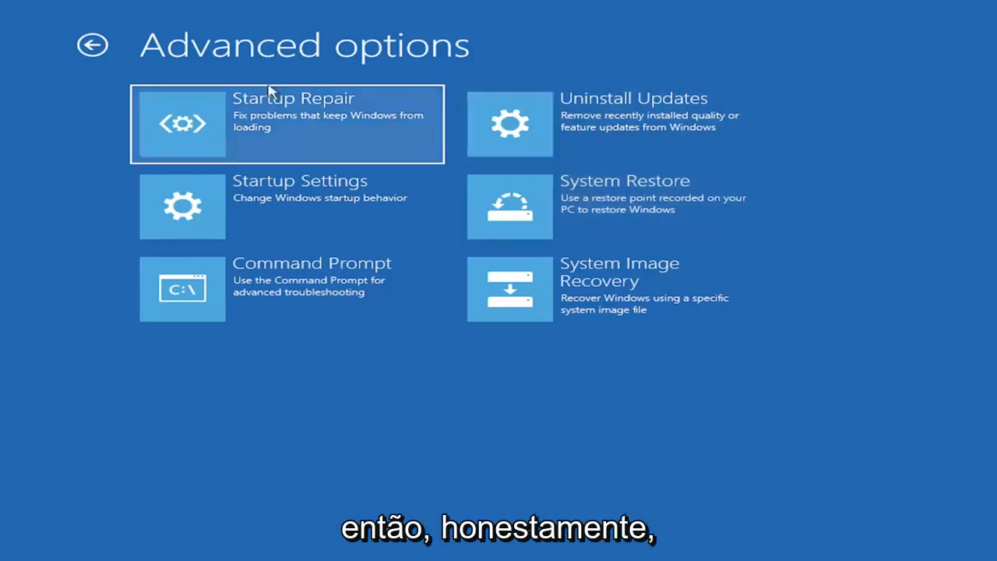
{"action": "mouse_move", "coordinate": [595, 221]}
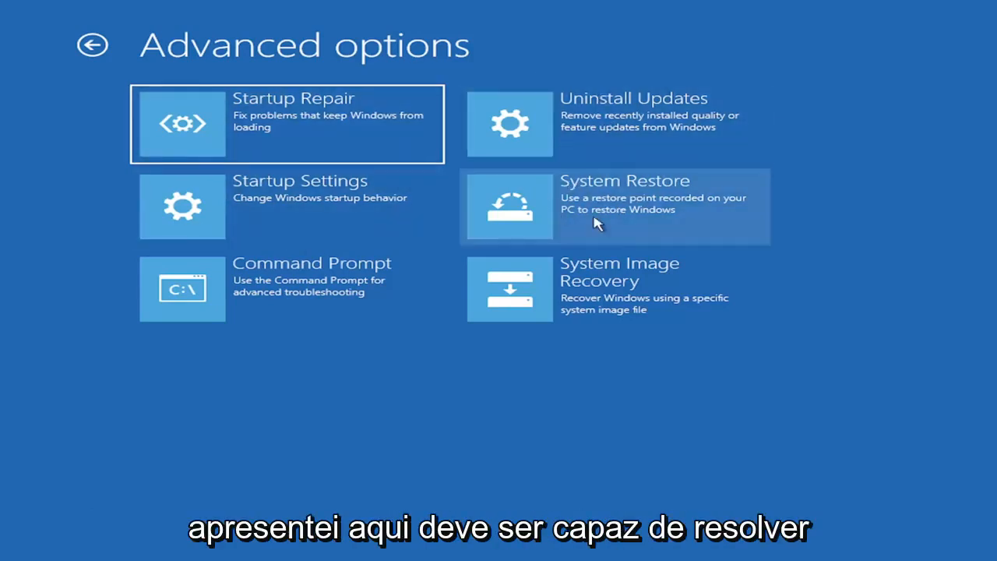
{"action": "mouse_move", "coordinate": [606, 250]}
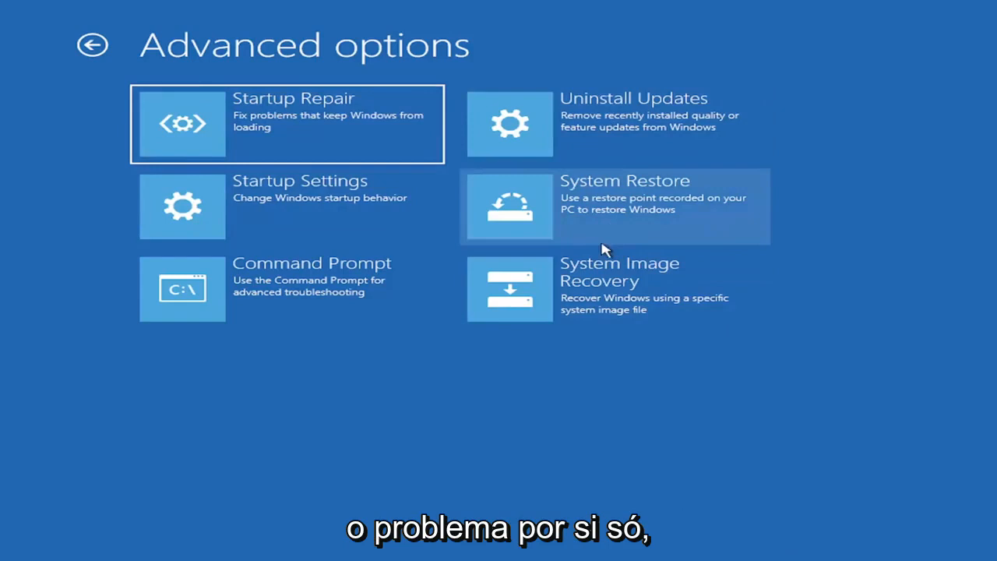
{"action": "mouse_move", "coordinate": [704, 140]}
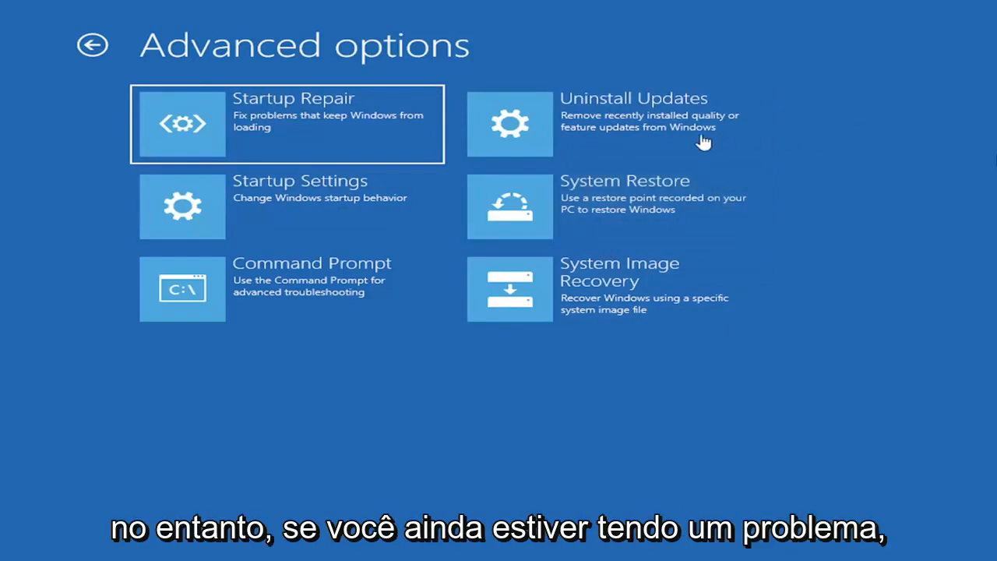
{"action": "mouse_move", "coordinate": [296, 380]}
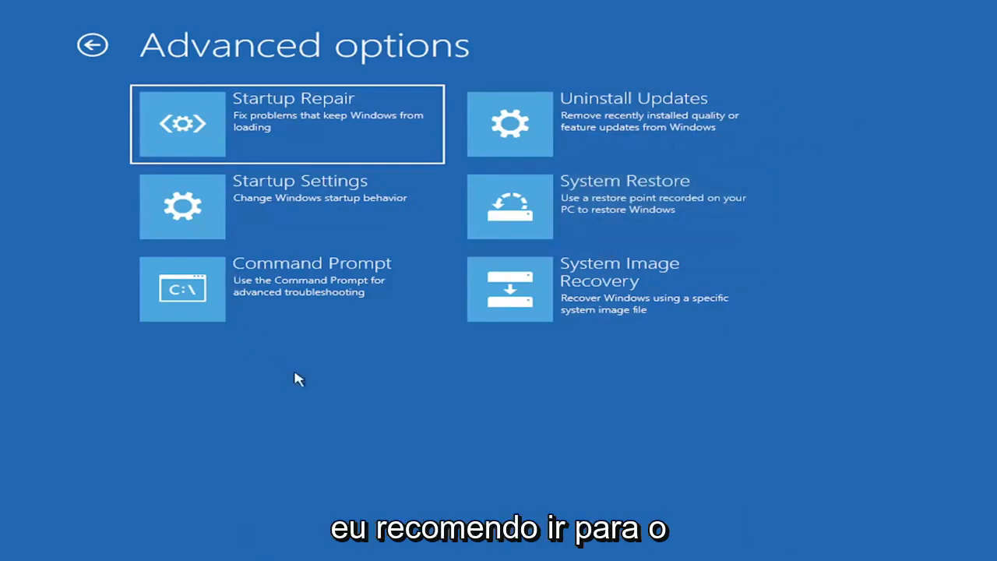
{"action": "mouse_move", "coordinate": [241, 305]}
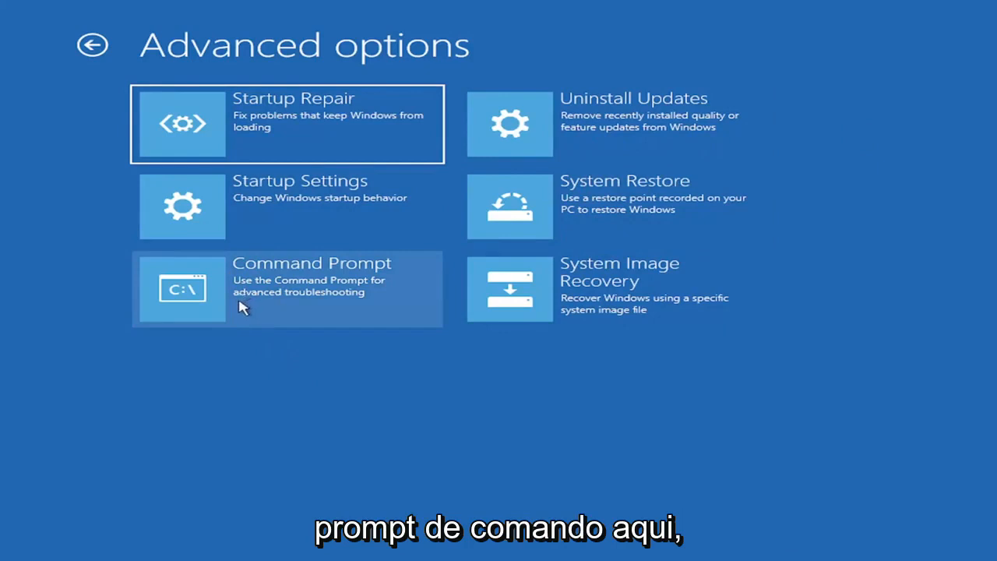
Start a recovery Command Prompt and enter Bootrec /fixmbr to repair the master boot record
{"action": "left_click", "coordinate": [286, 288]}
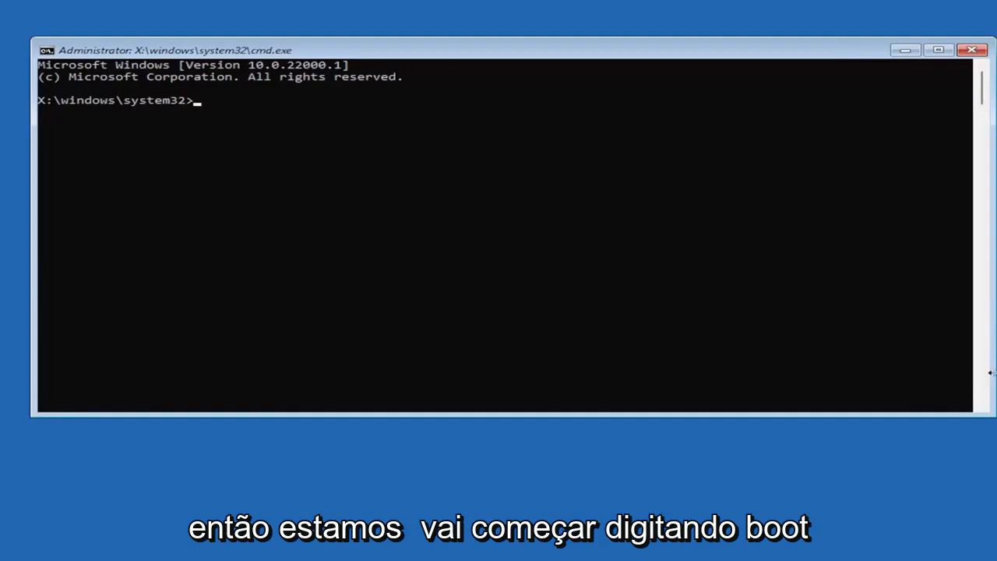
{"action": "mouse_move", "coordinate": [50, 271]}
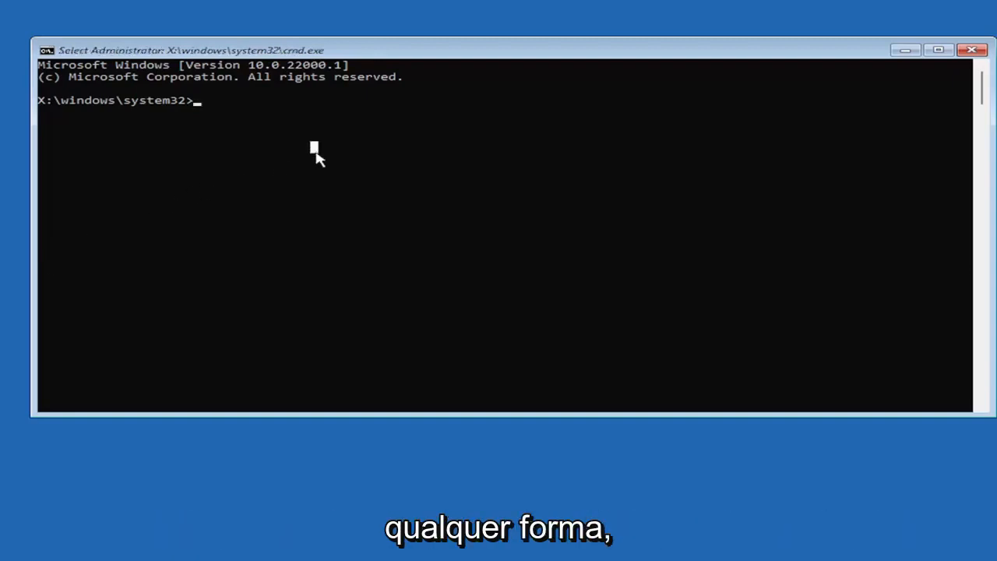
{"action": "type", "text": "Boo"}
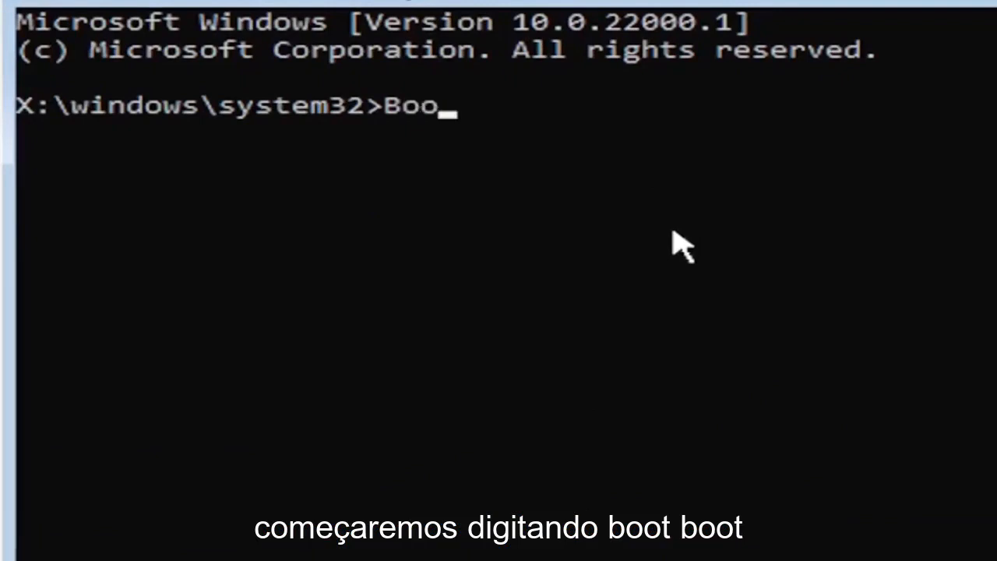
{"action": "type", "text": "trec"}
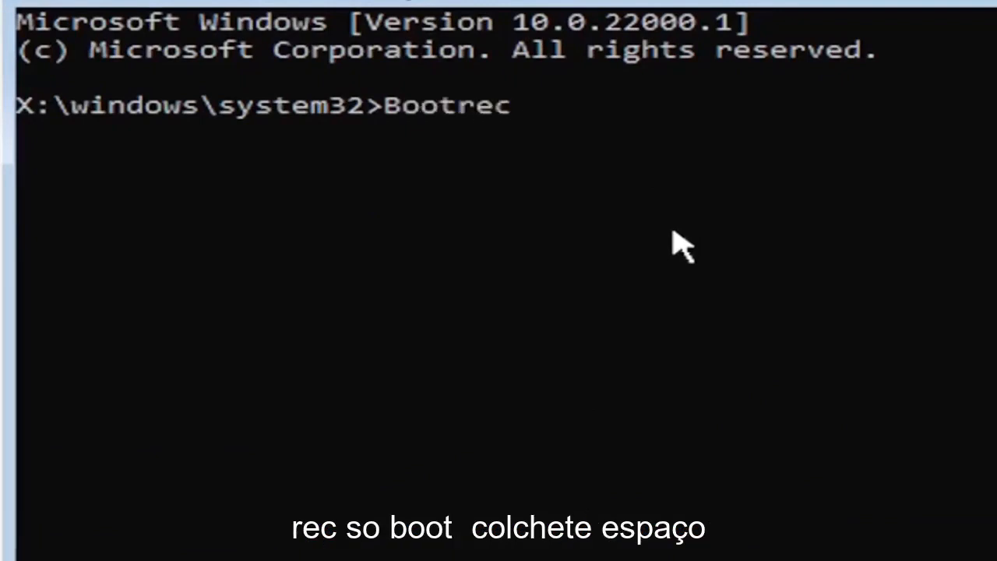
{"action": "type", "text": "/fix"}
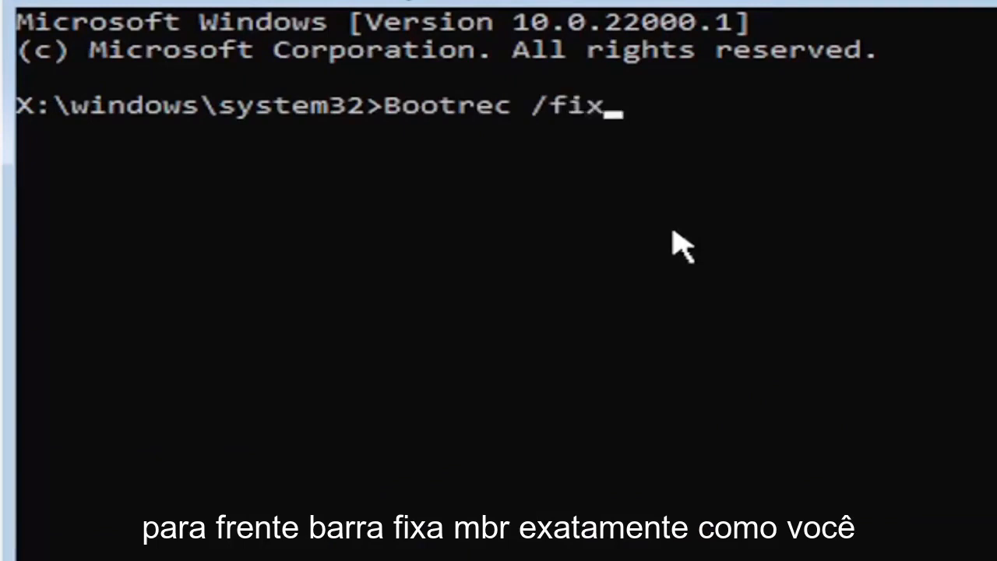
{"action": "type", "text": "mbr"}
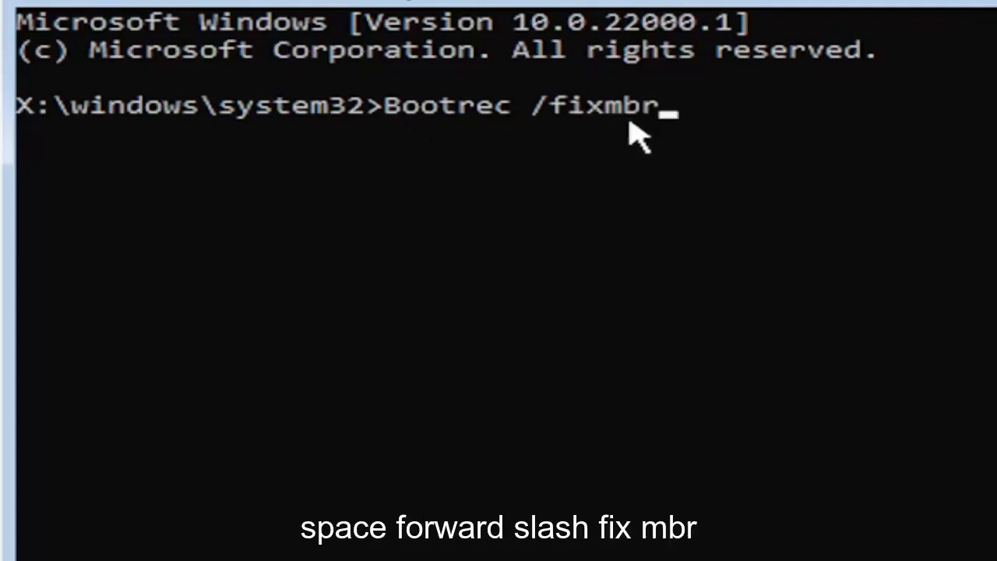
{"action": "mouse_move", "coordinate": [732, 202]}
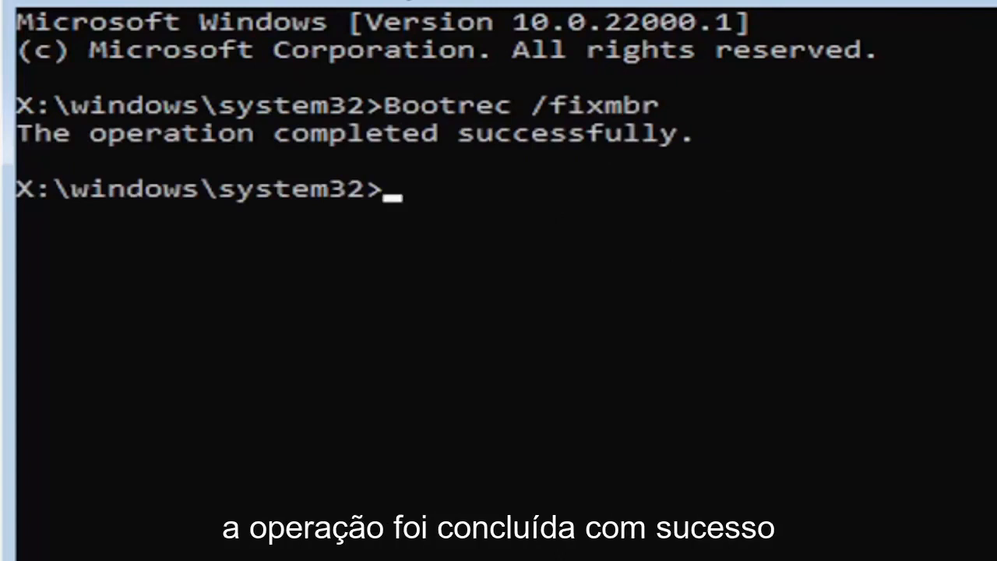
{"action": "mouse_move", "coordinate": [433, 546]}
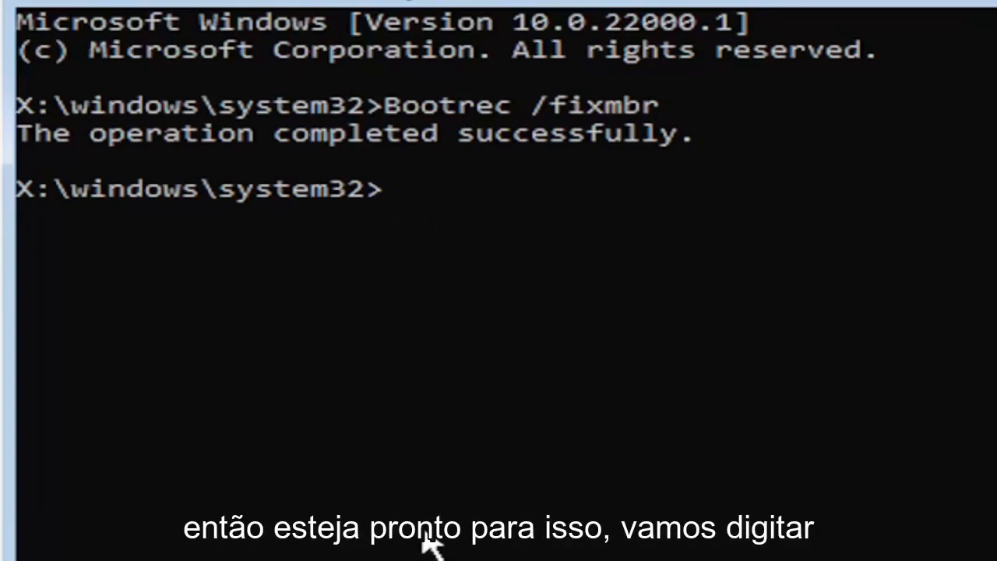
Enter bcdedit /export c:\bcdbackup to back up the boot configuration data
{"action": "type", "text": "bc"}
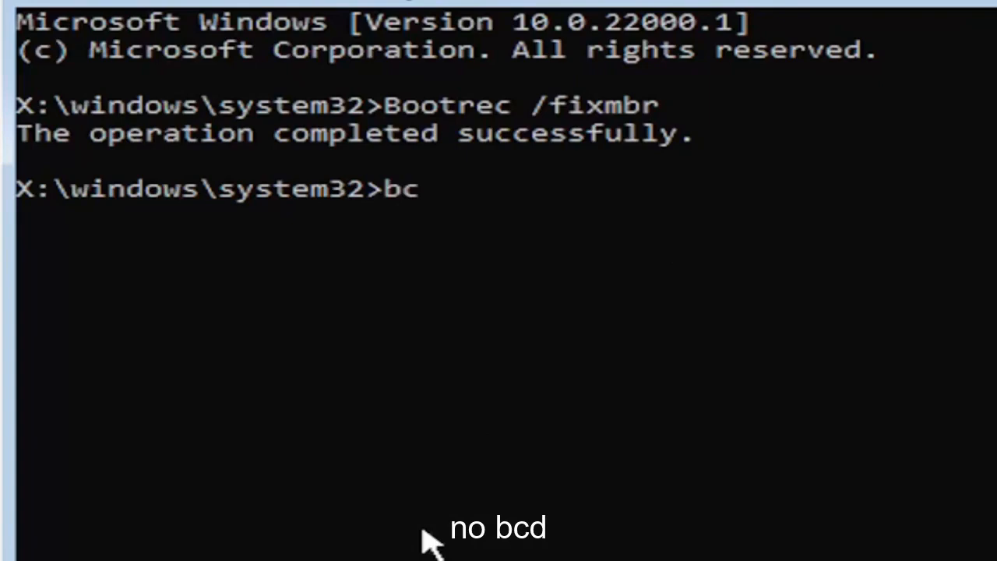
{"action": "type", "text": "dedi"}
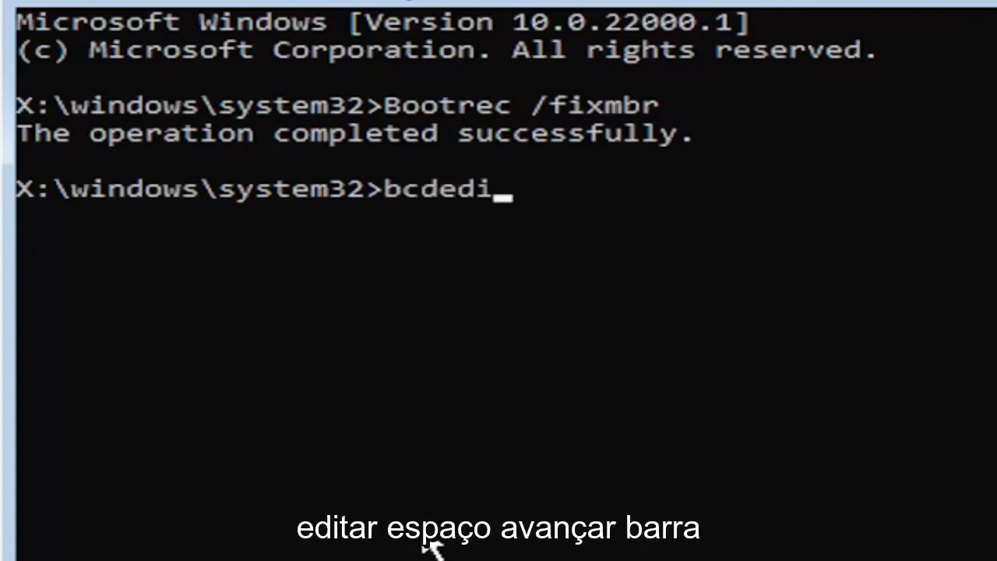
{"action": "type", "text": "t"}
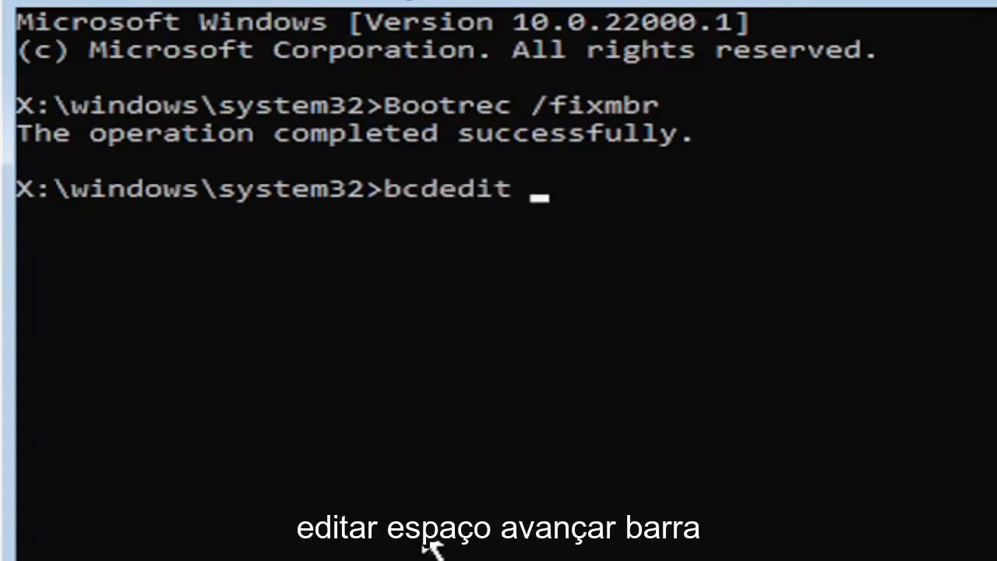
{"action": "type", "text": "/export"}
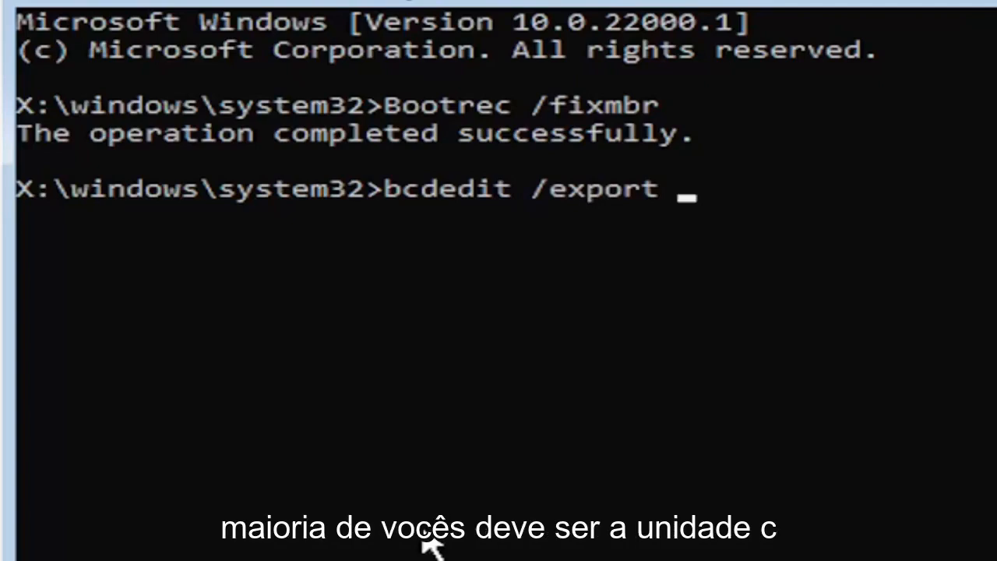
{"action": "type", "text": "c:"}
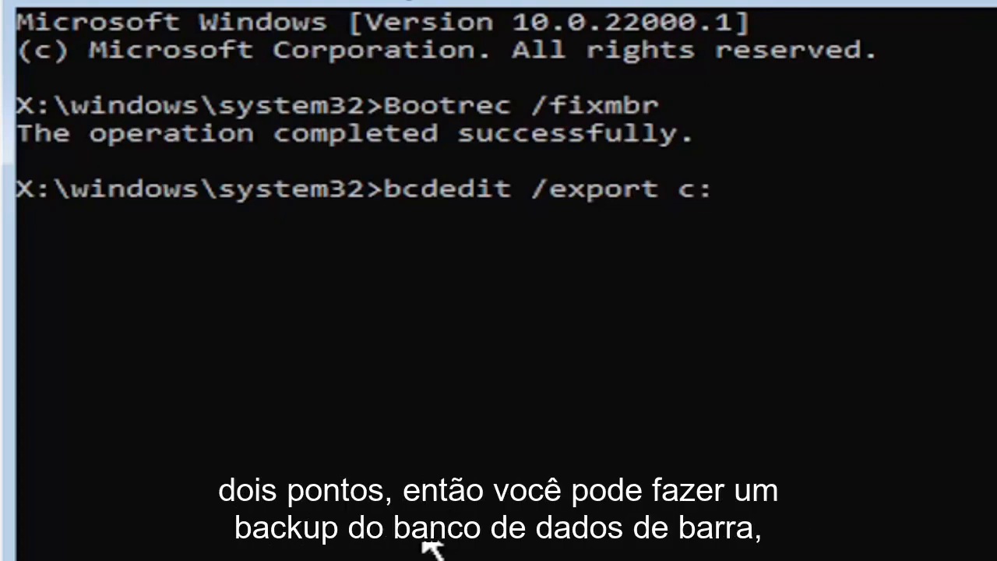
{"action": "type", "text": "\\"}
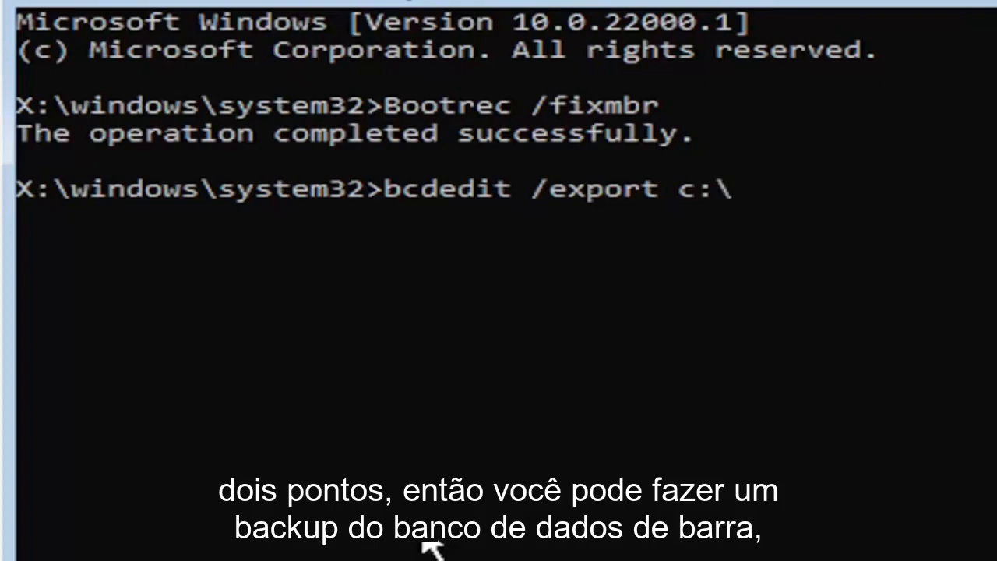
{"action": "type", "text": "bcd"}
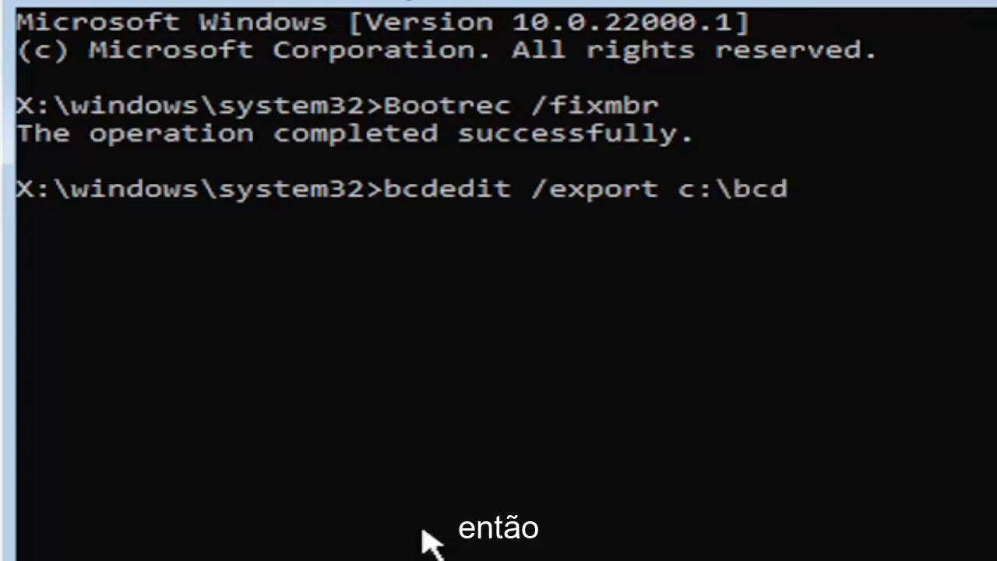
{"action": "type", "text": "backup"}
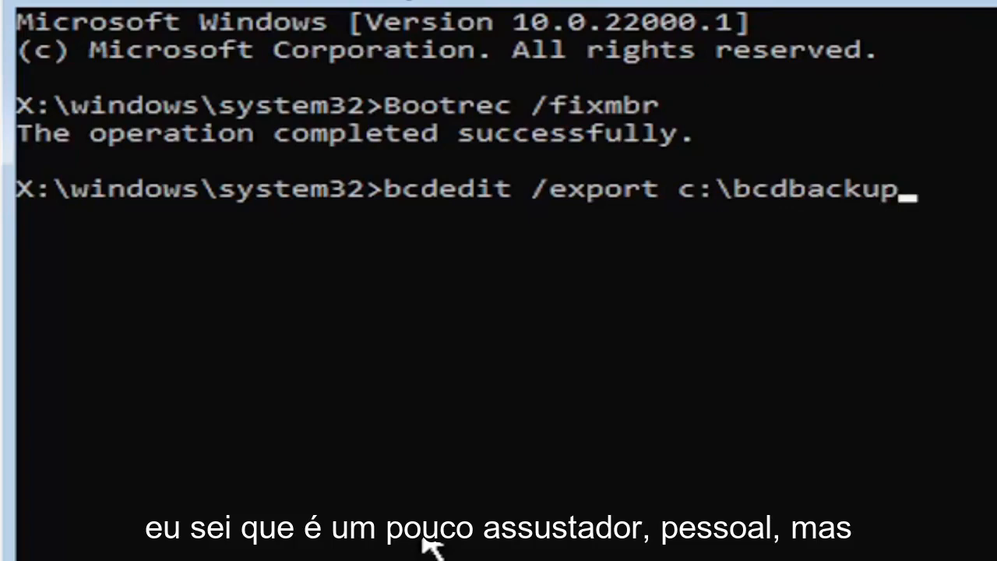
{"action": "mouse_move", "coordinate": [362, 190]}
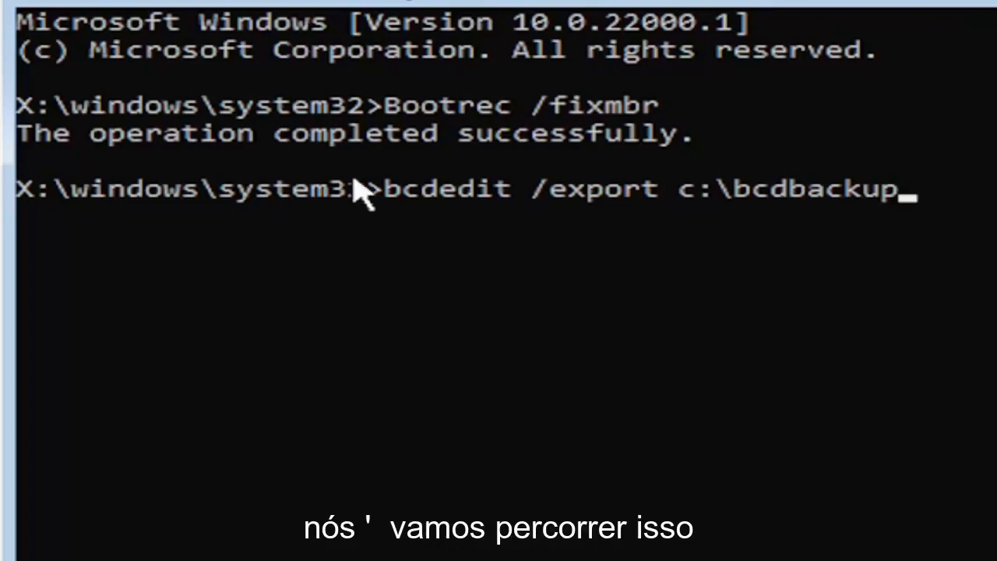
{"action": "mouse_move", "coordinate": [382, 215]}
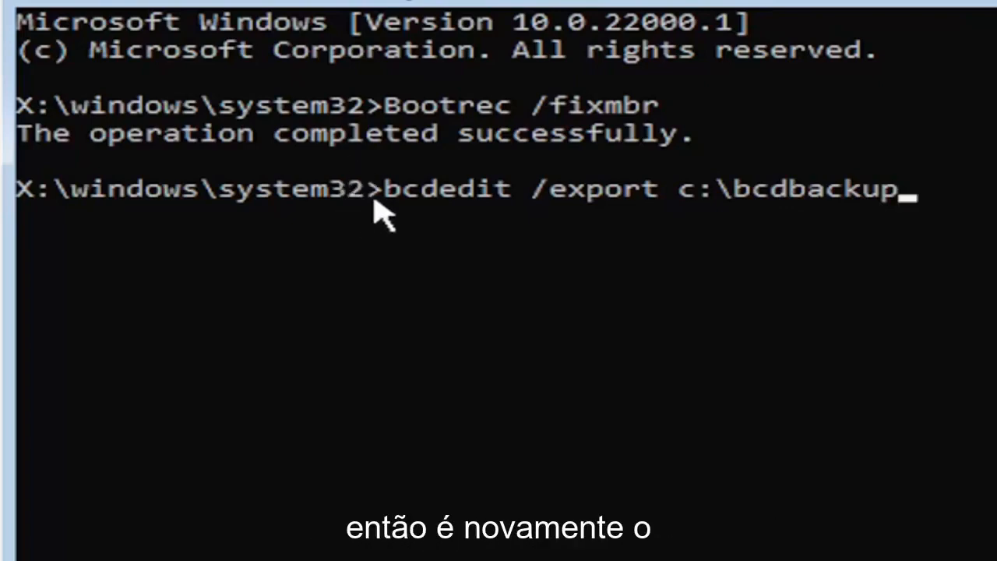
{"action": "mouse_move", "coordinate": [499, 252]}
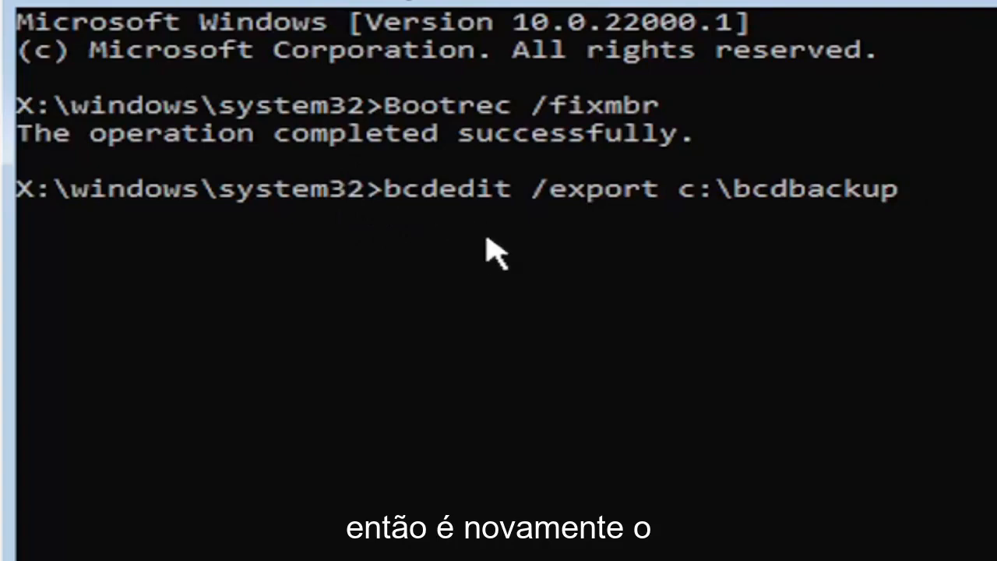
{"action": "mouse_move", "coordinate": [506, 222]}
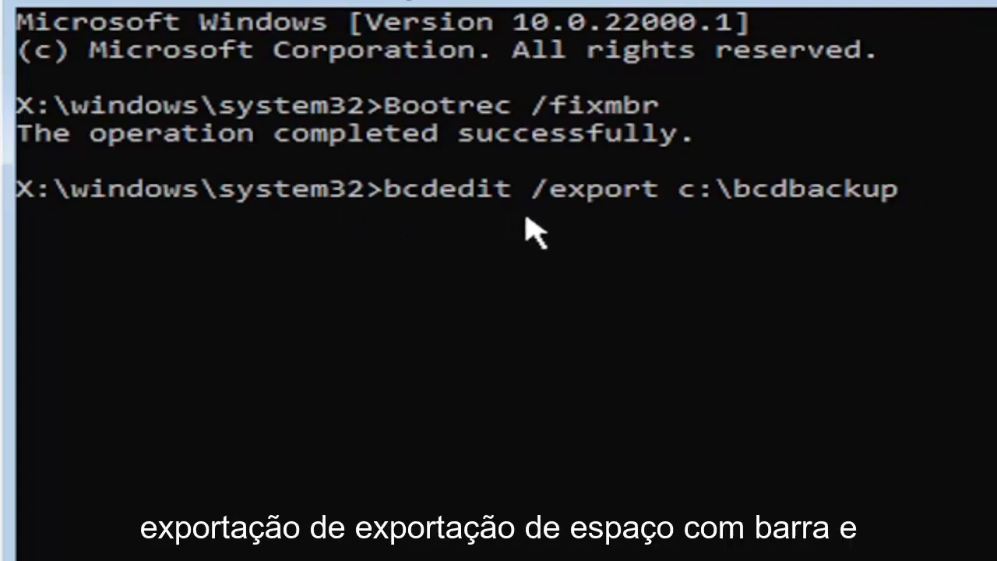
{"action": "mouse_move", "coordinate": [589, 210]}
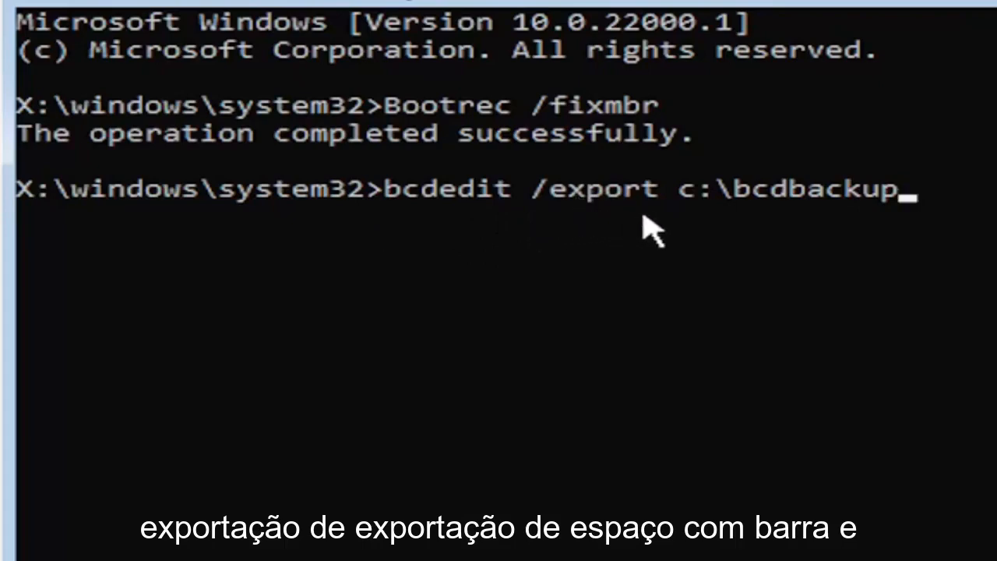
{"action": "mouse_move", "coordinate": [687, 225]}
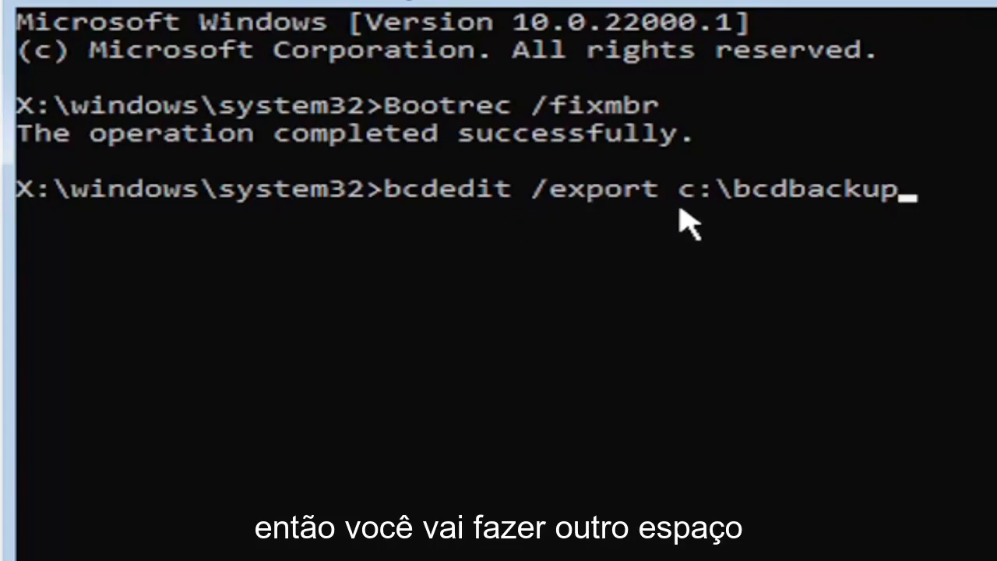
{"action": "mouse_move", "coordinate": [701, 246]}
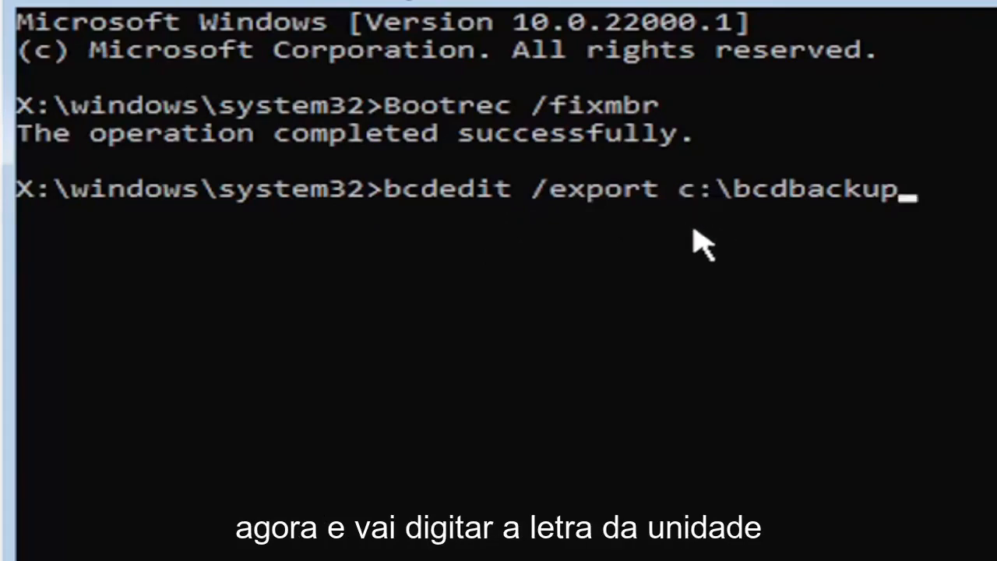
{"action": "mouse_move", "coordinate": [676, 221]}
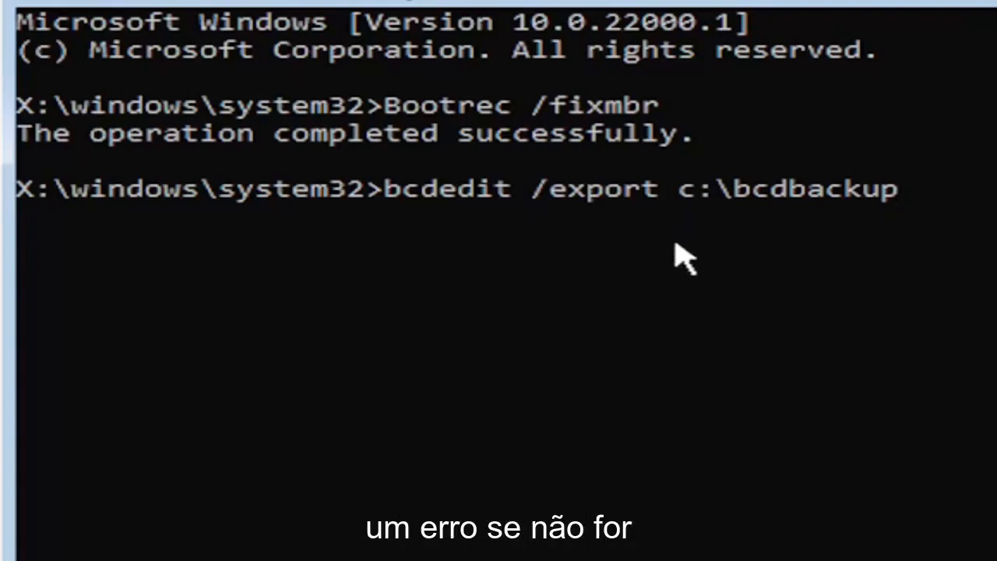
{"action": "mouse_move", "coordinate": [577, 458]}
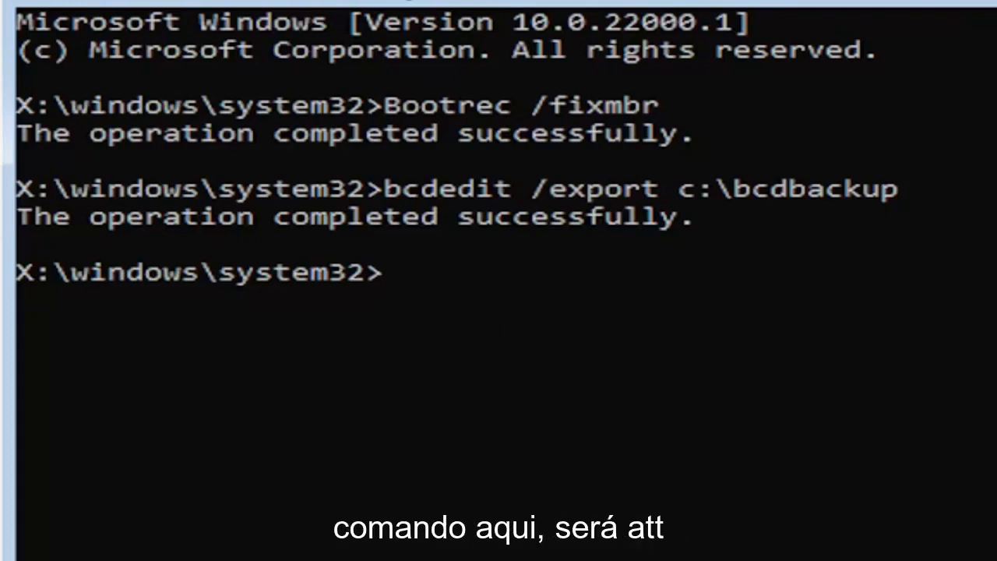
Enter attrib c:\boot\bcd -h -r -s to clear the hidden, read-only and system attributes
{"action": "type", "text": "att"}
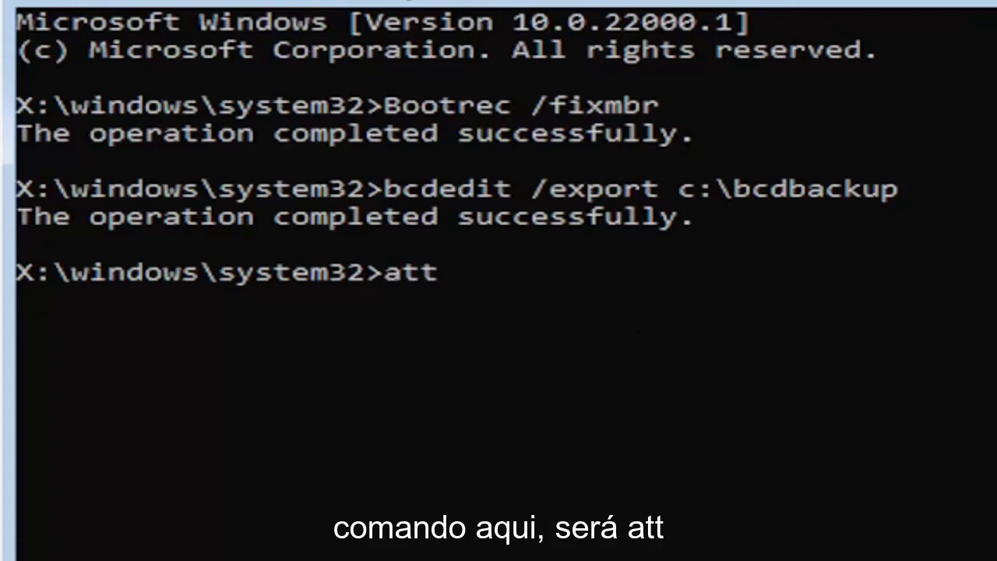
{"action": "type", "text": "rib"}
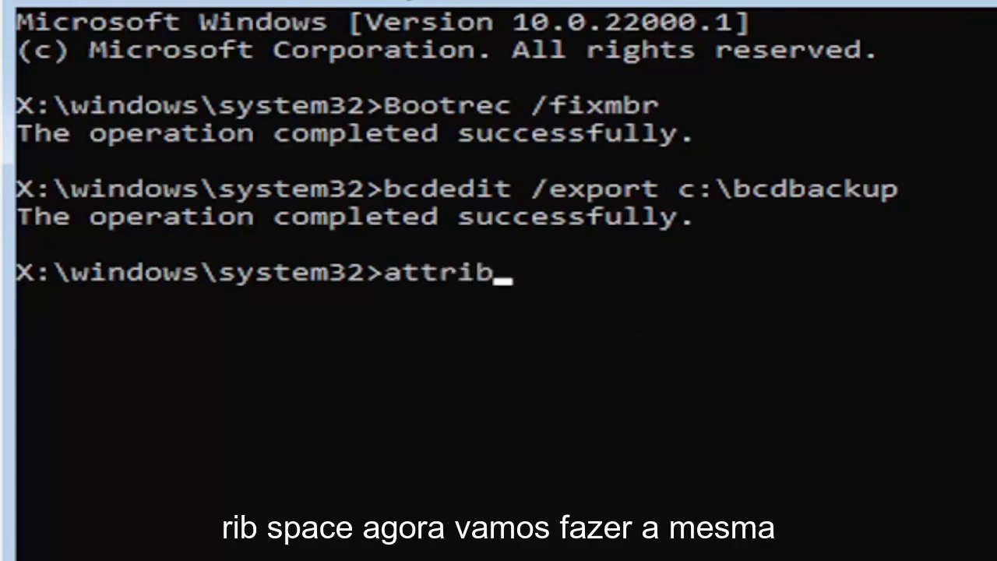
{"action": "type", "text": "\" \""}
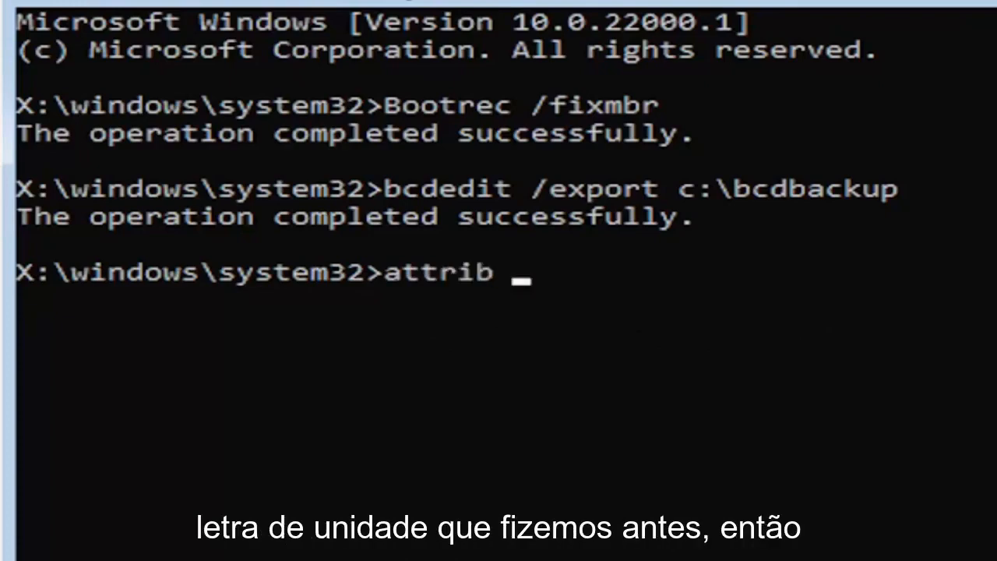
{"action": "type", "text": "c"}
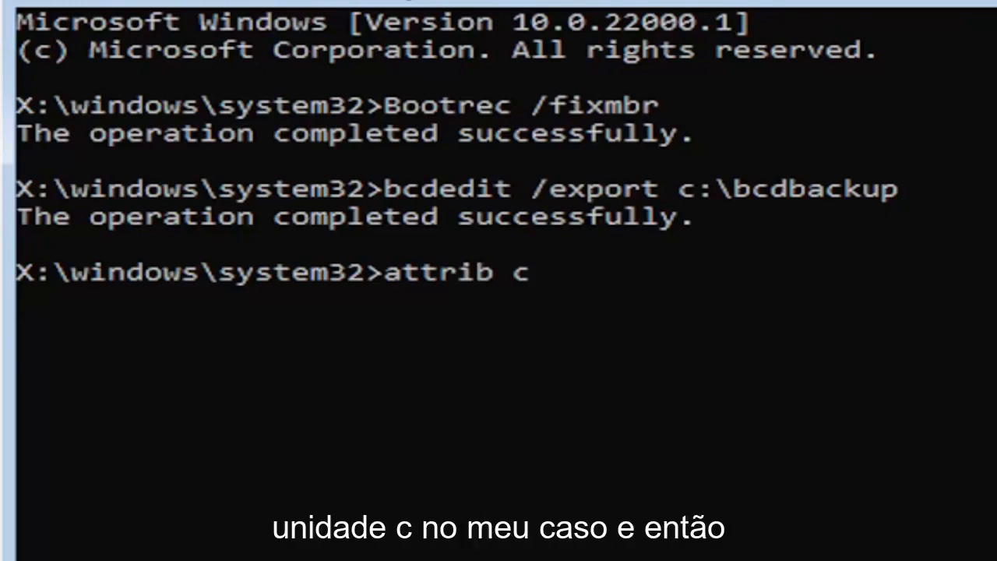
{"action": "type", "text": ":"}
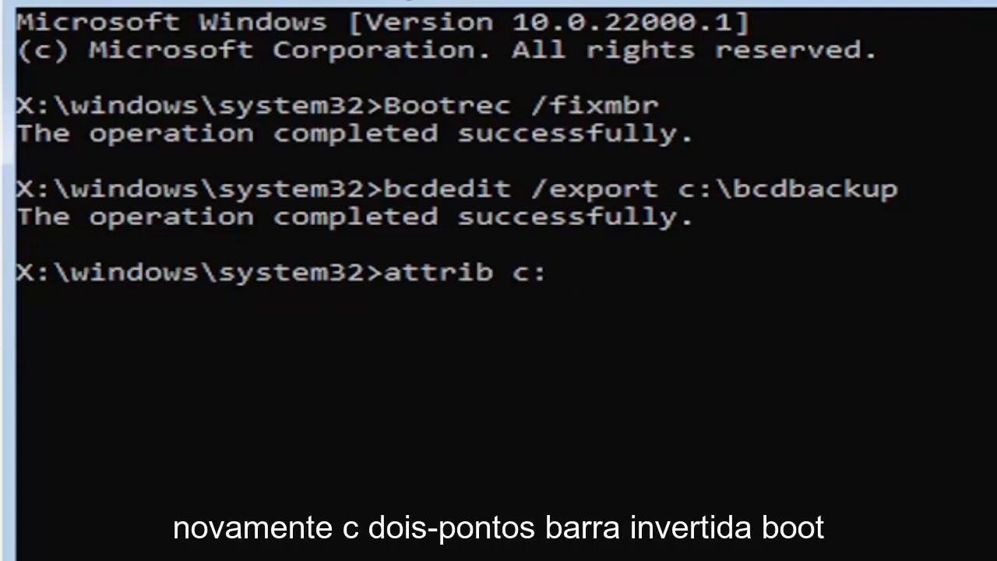
{"action": "type", "text": "\\"}
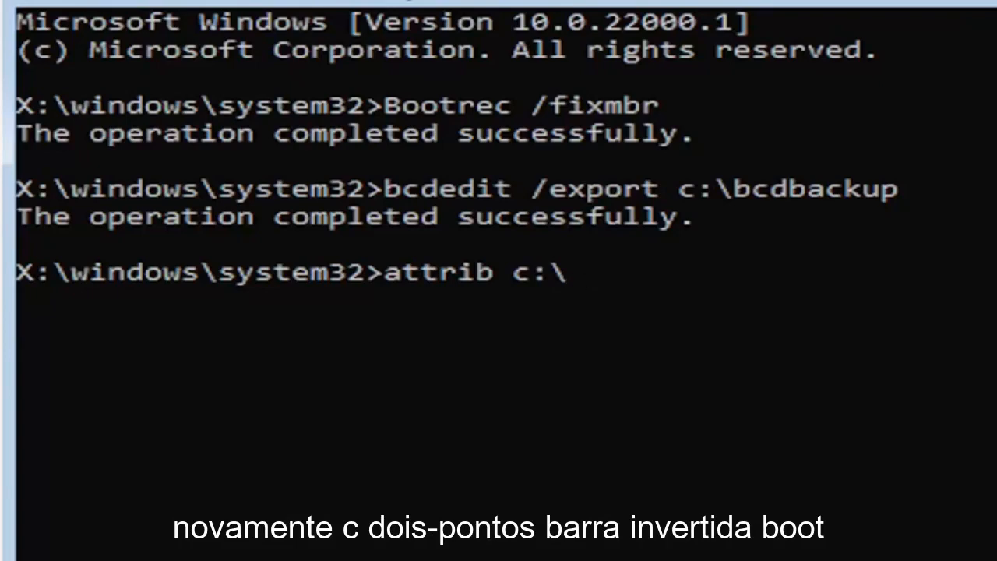
{"action": "type", "text": "boot"}
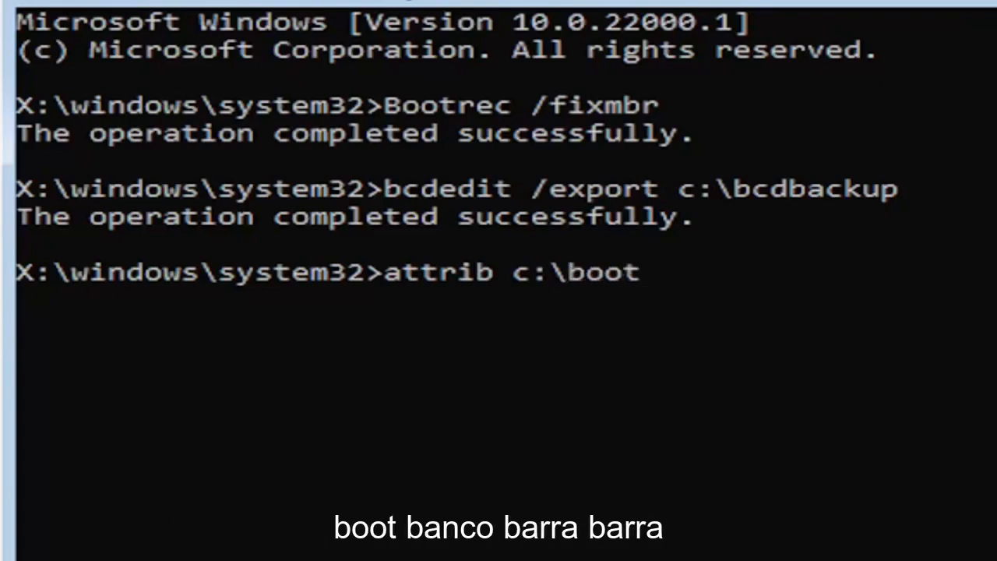
{"action": "type", "text": "\\"}
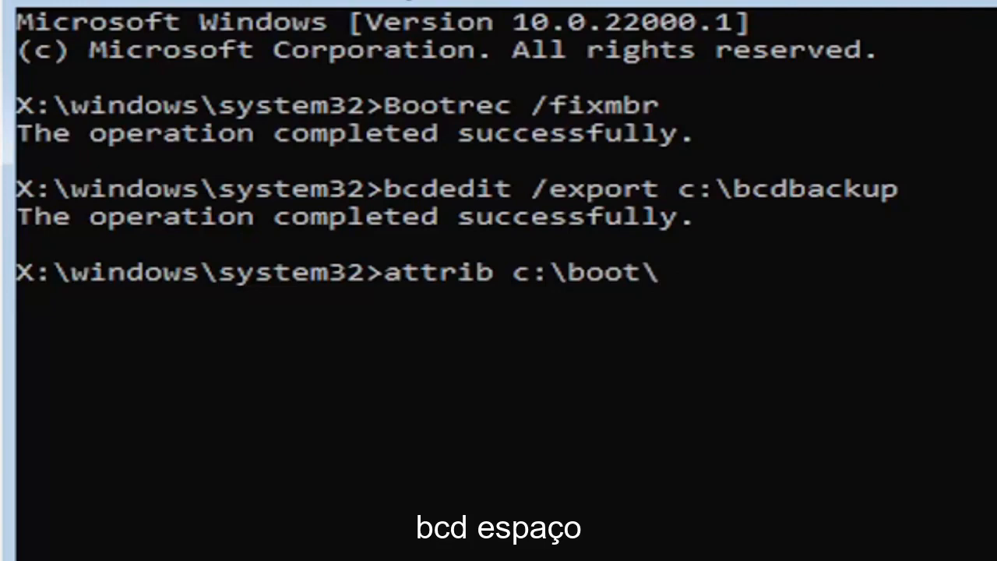
{"action": "type", "text": "bcd -"}
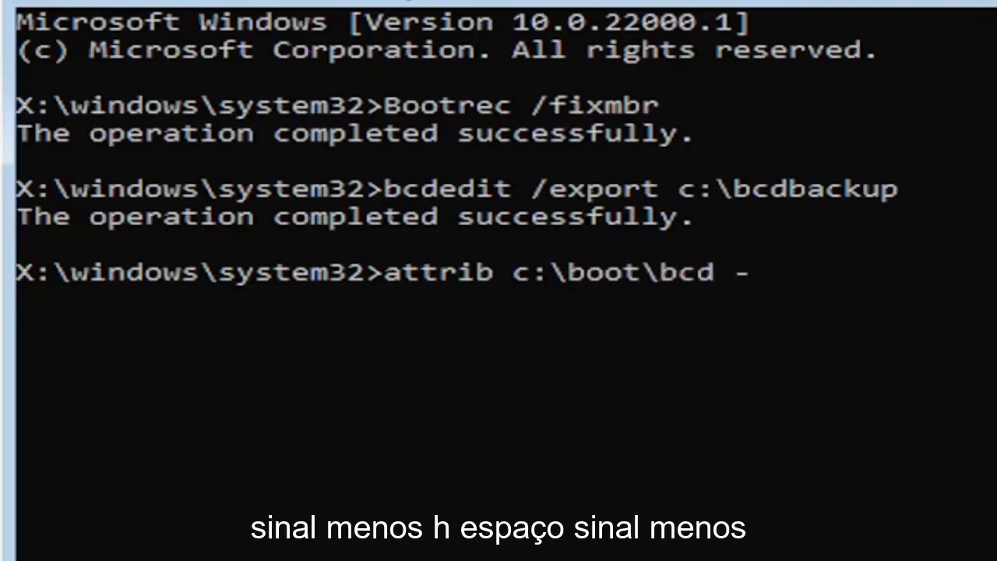
{"action": "type", "text": "h"}
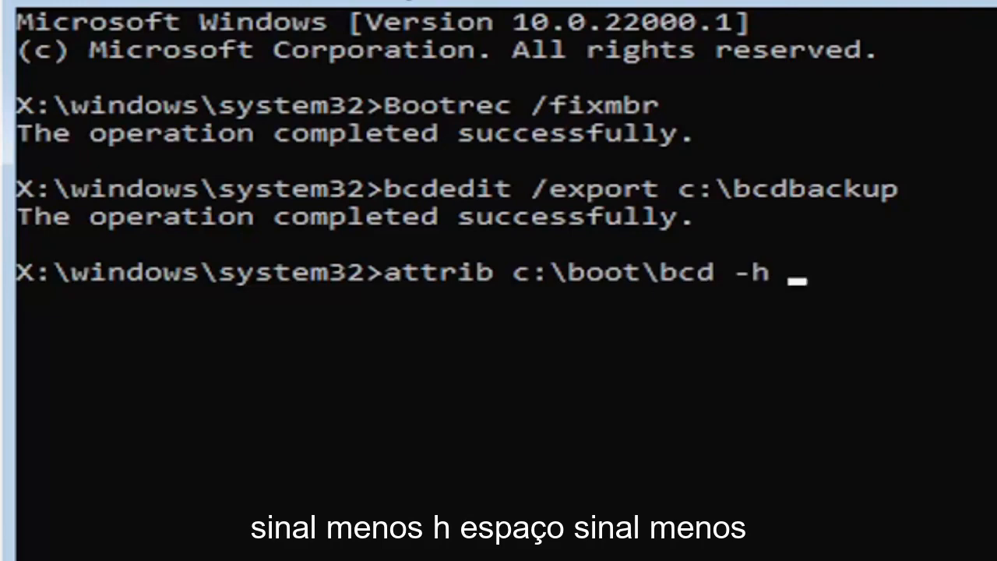
{"action": "type", "text": "-r"}
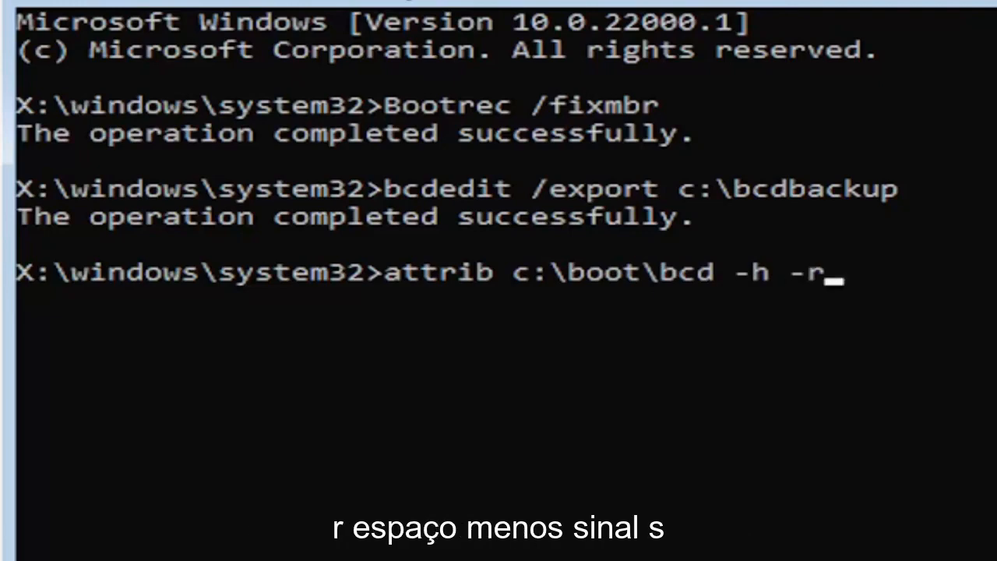
{"action": "type", "text": "-s"}
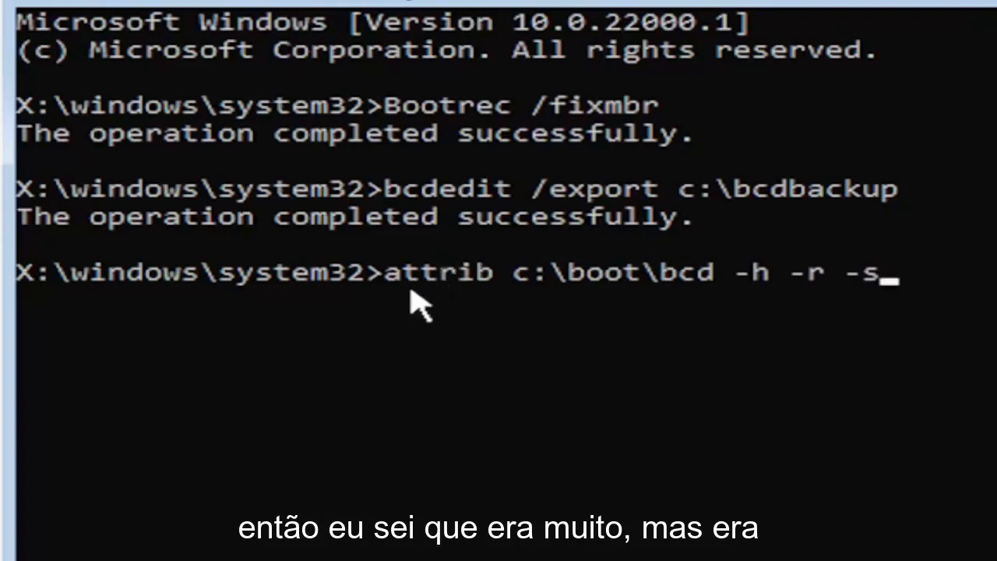
{"action": "mouse_move", "coordinate": [449, 315]}
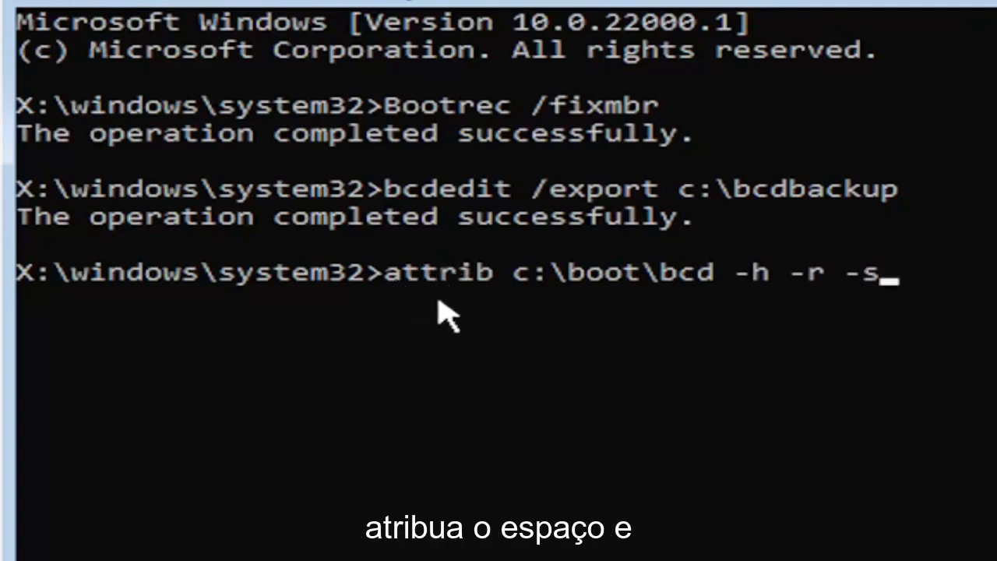
{"action": "mouse_move", "coordinate": [515, 312]}
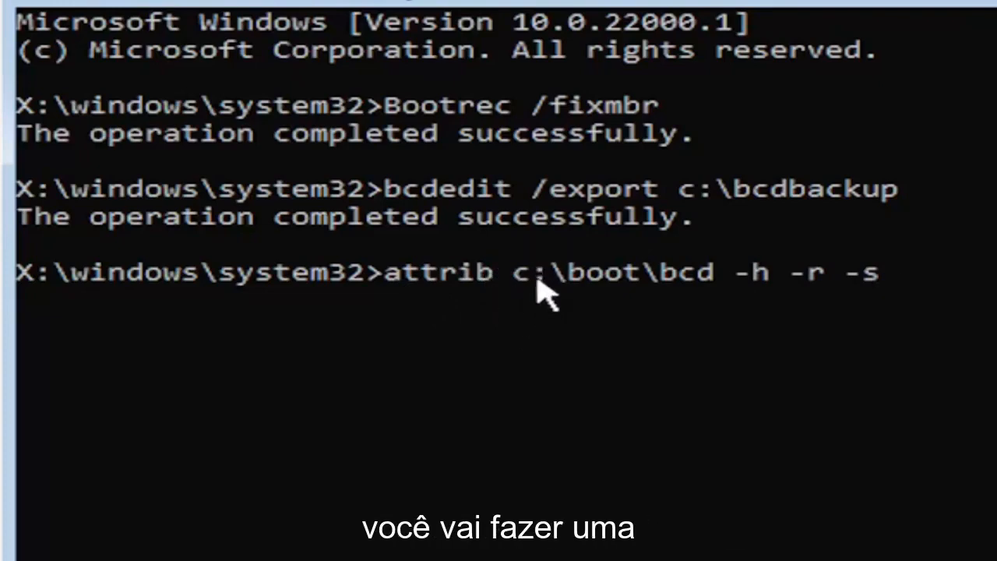
{"action": "mouse_move", "coordinate": [600, 312]}
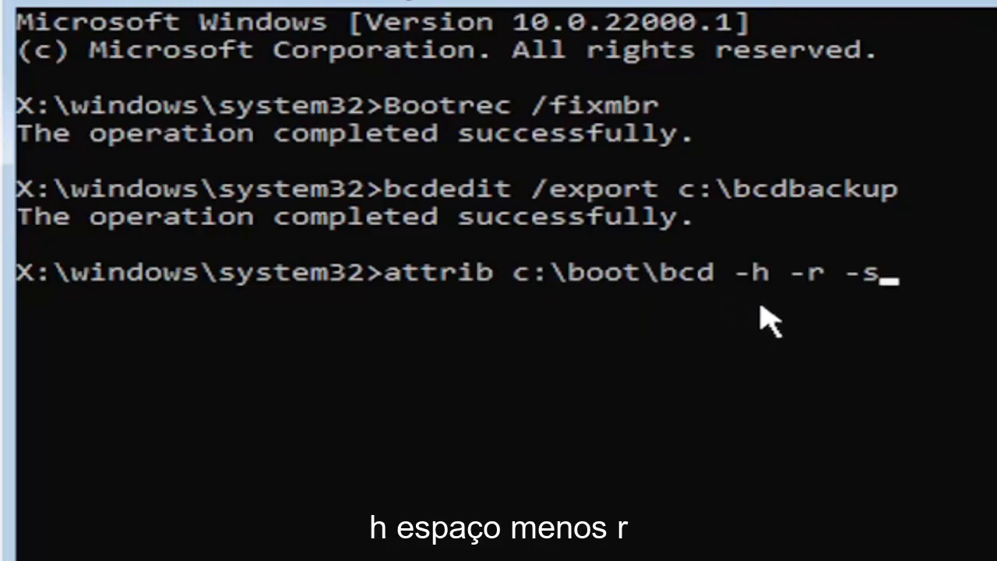
{"action": "mouse_move", "coordinate": [829, 309]}
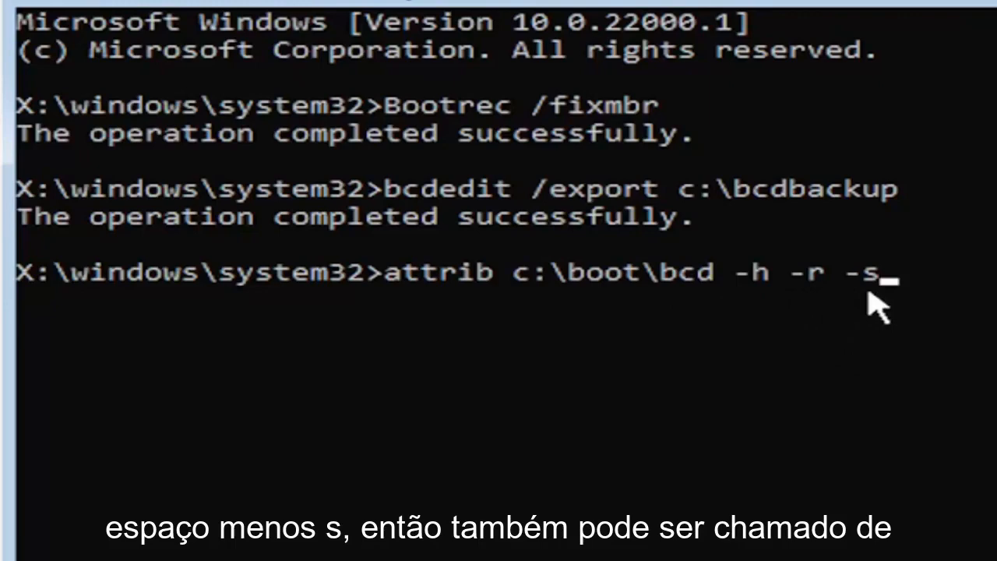
{"action": "mouse_move", "coordinate": [787, 366]}
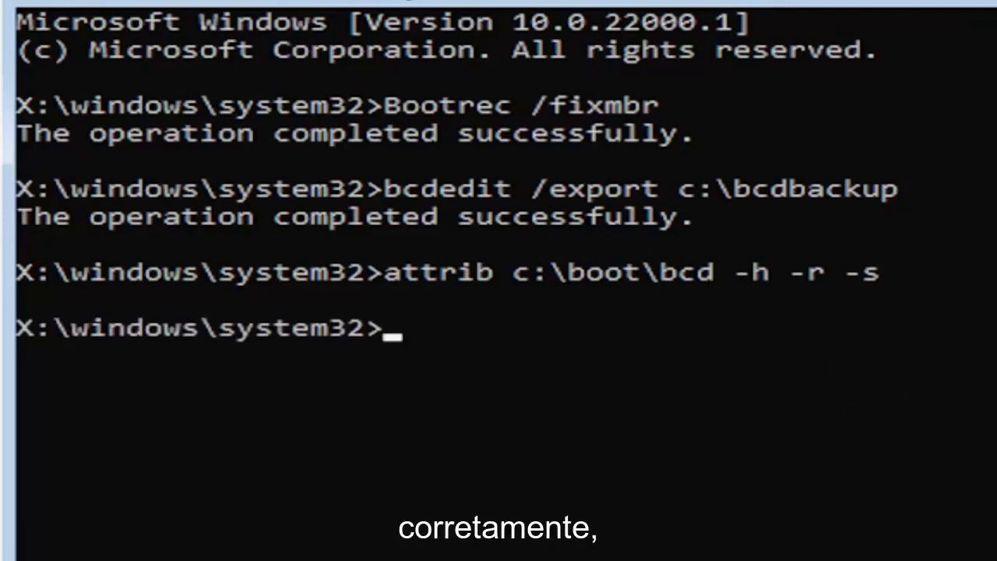
{"action": "mouse_move", "coordinate": [421, 380]}
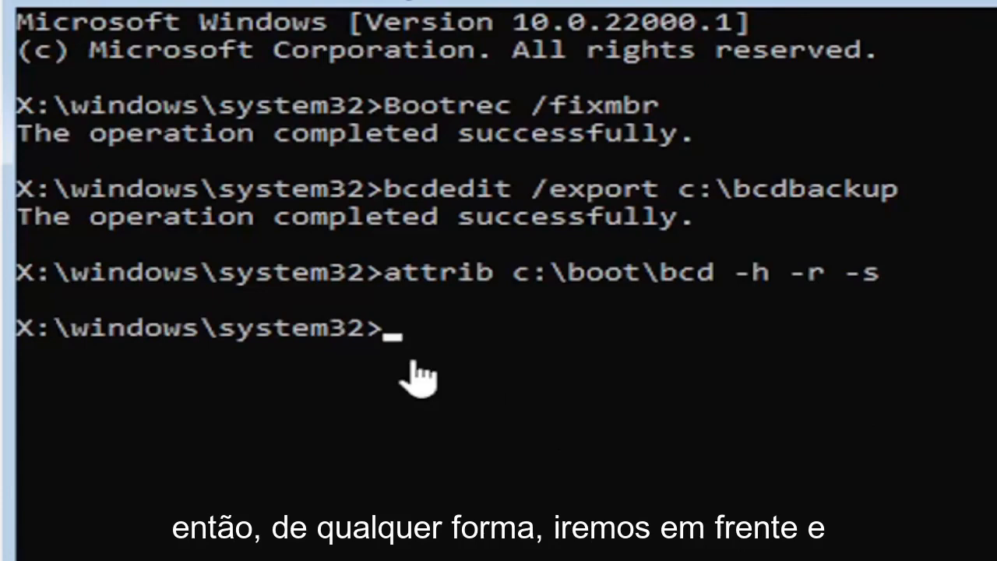
{"action": "mouse_move", "coordinate": [460, 480]}
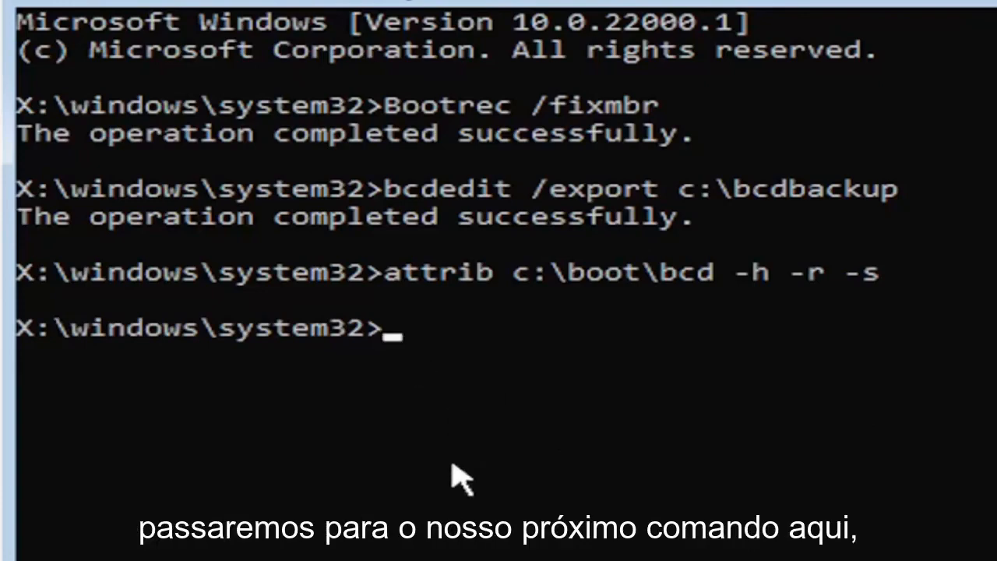
Enter ren c:\boot\bcd bcd.old to set the old boot configuration aside
{"action": "type", "text": "re"}
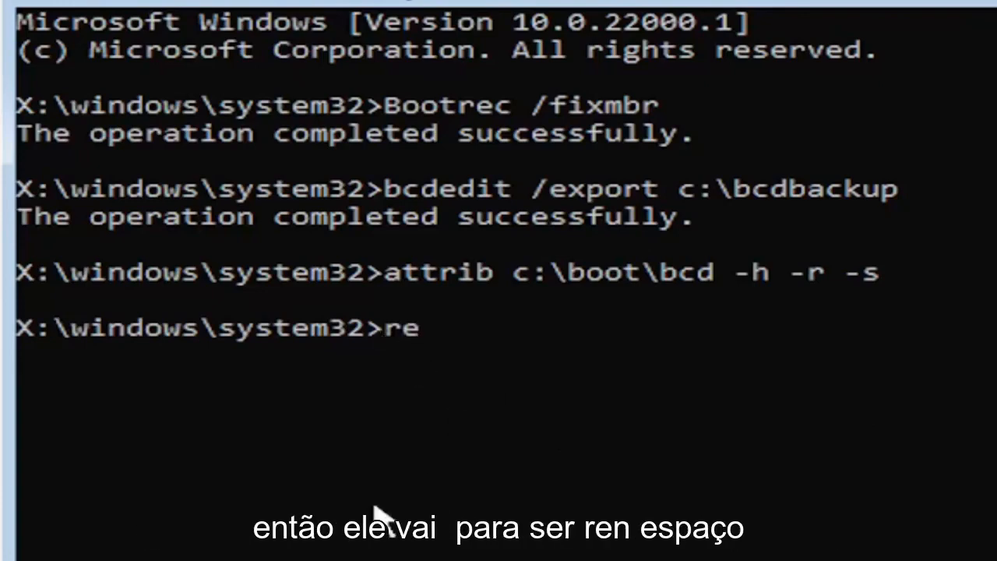
{"action": "type", "text": "n"}
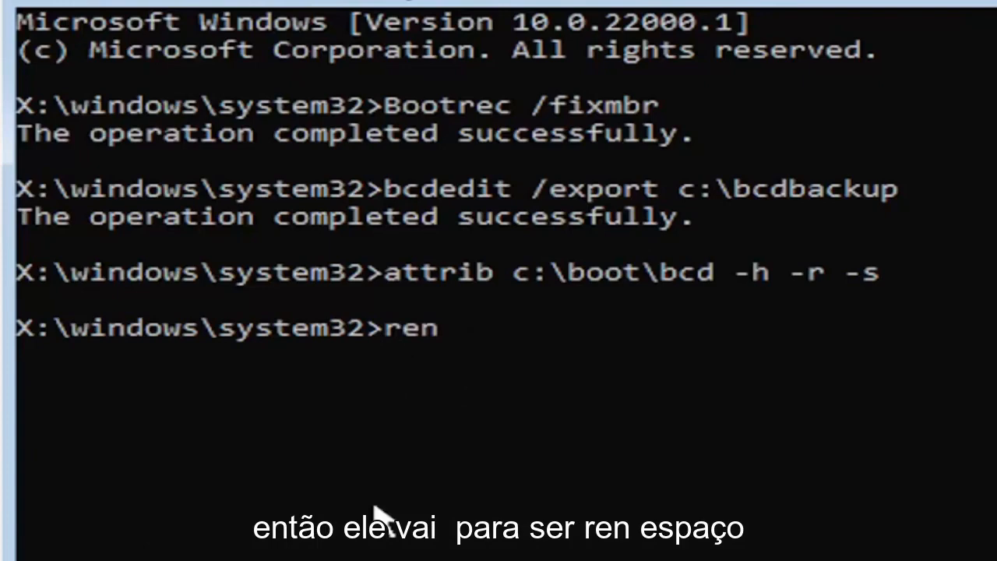
{"action": "type", "text": "c"}
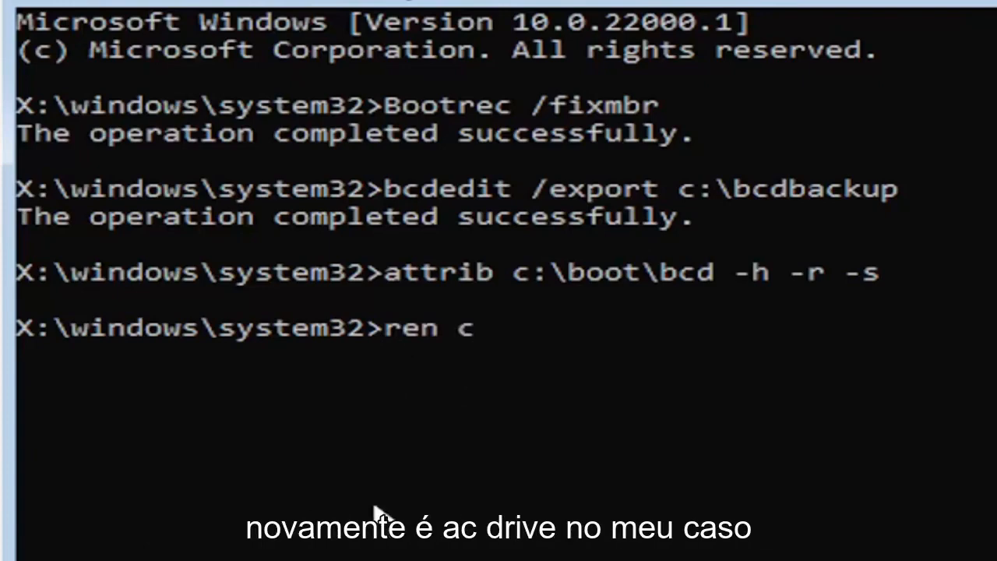
{"action": "type", "text": ":"}
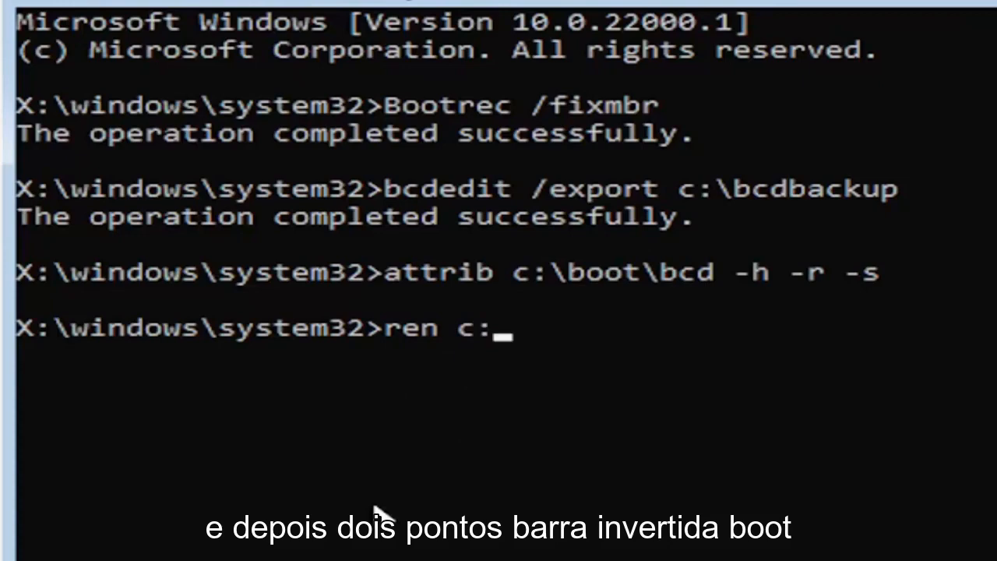
{"action": "type", "text": "\\boot"}
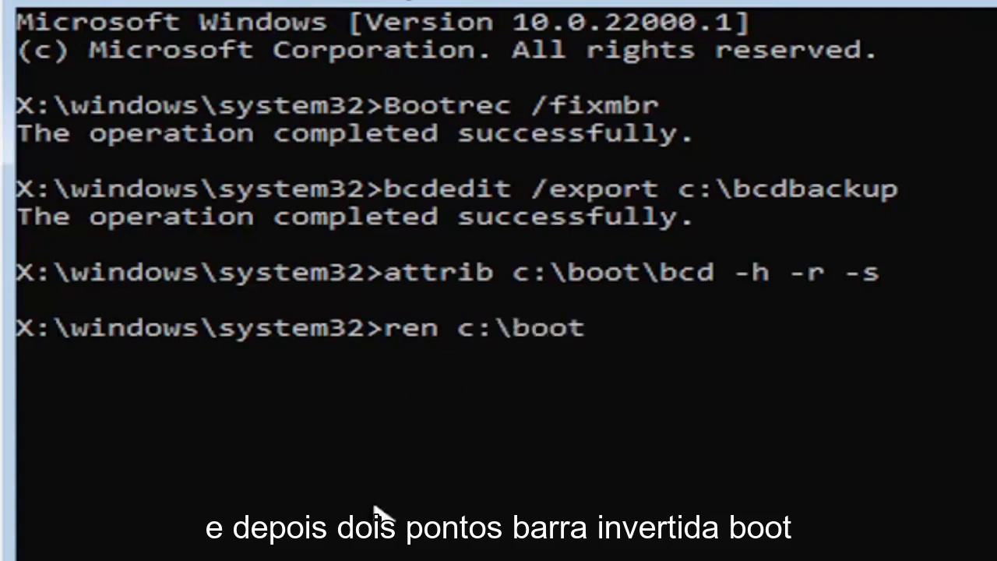
{"action": "type", "text": "\\bc"}
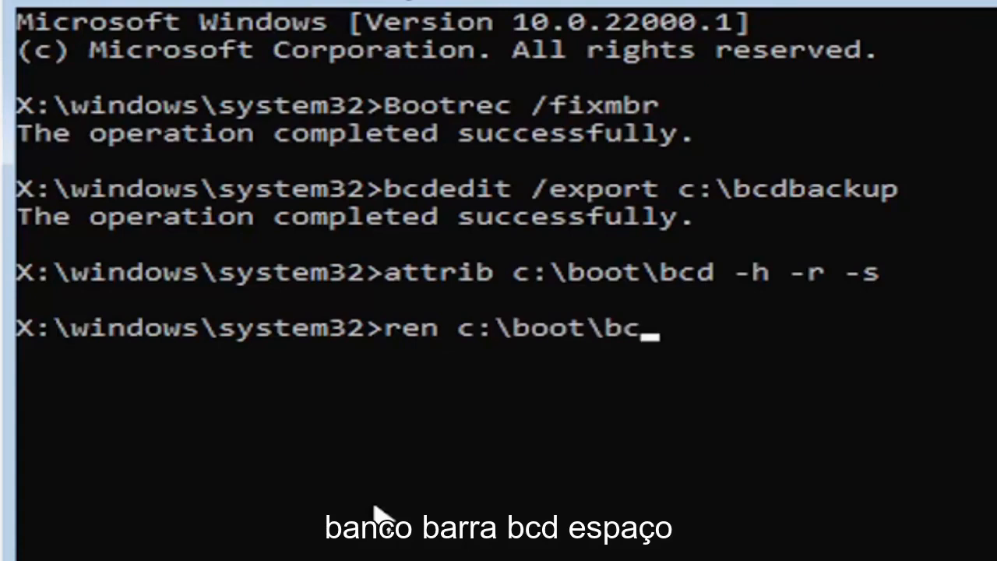
{"action": "type", "text": "d"}
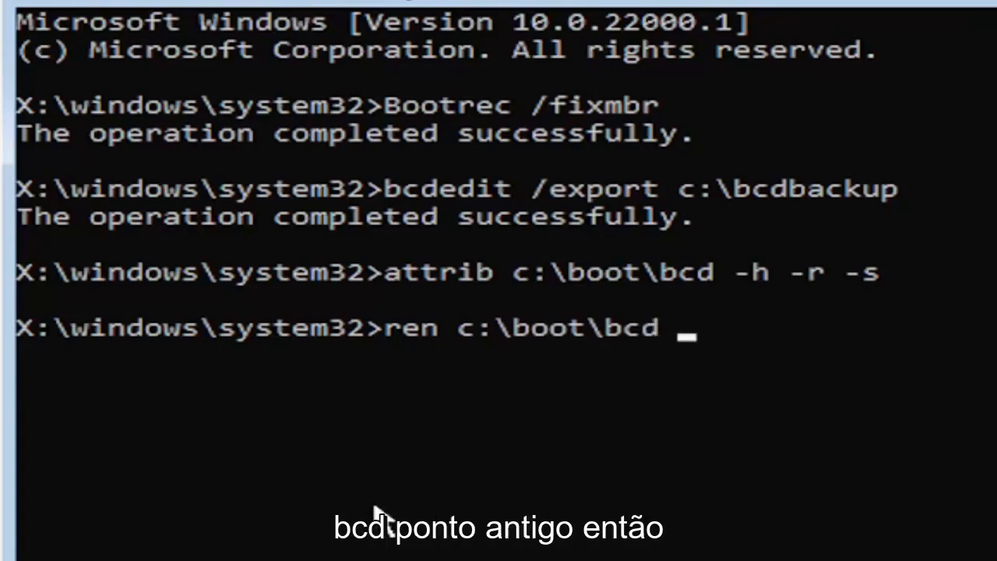
{"action": "type", "text": "bcd."}
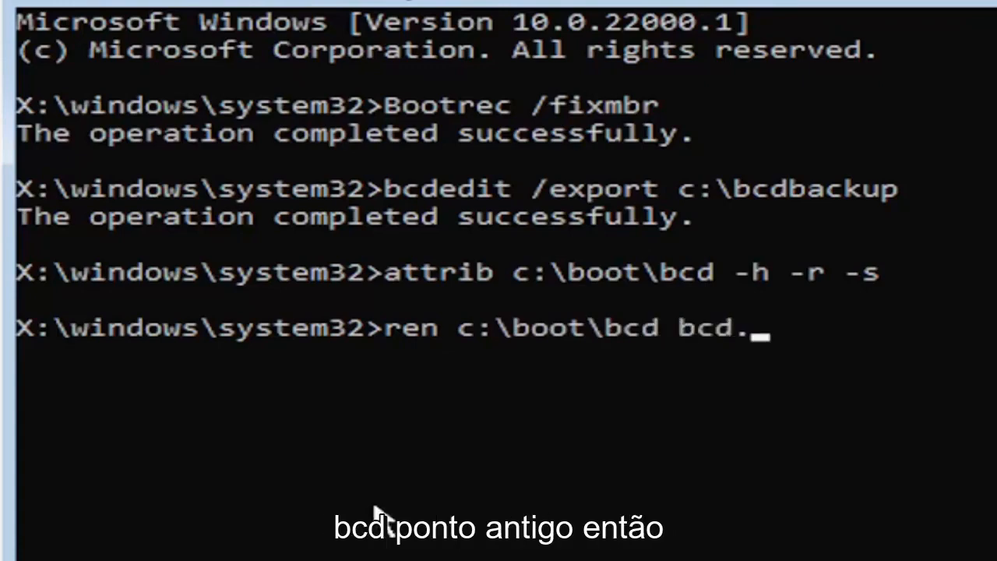
{"action": "type", "text": "old"}
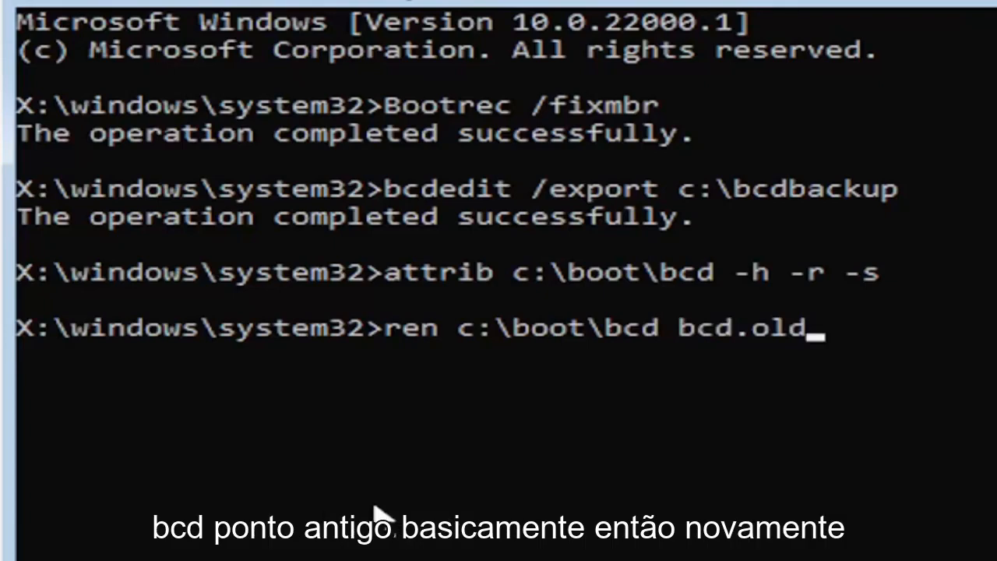
{"action": "mouse_move", "coordinate": [475, 398]}
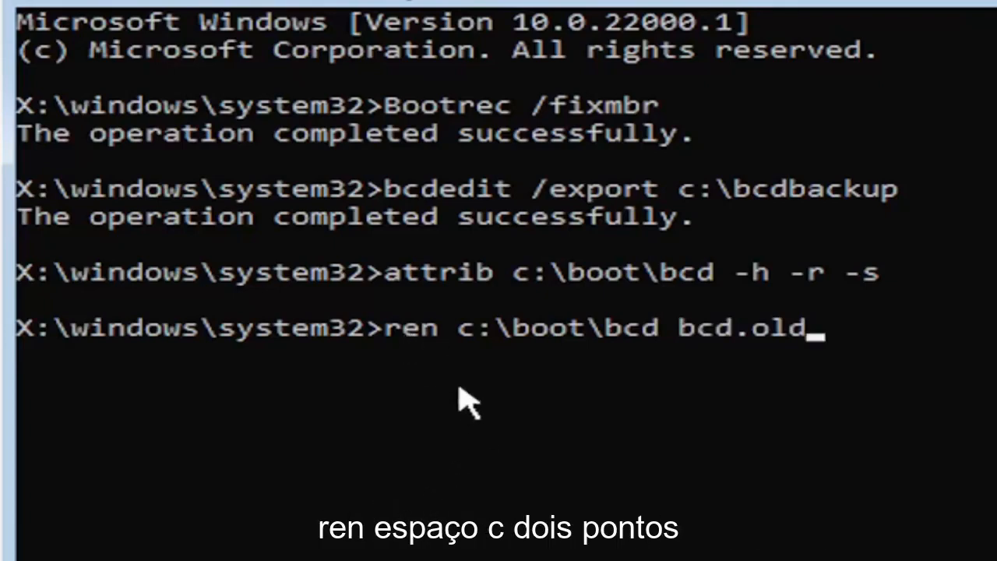
{"action": "mouse_move", "coordinate": [514, 358]}
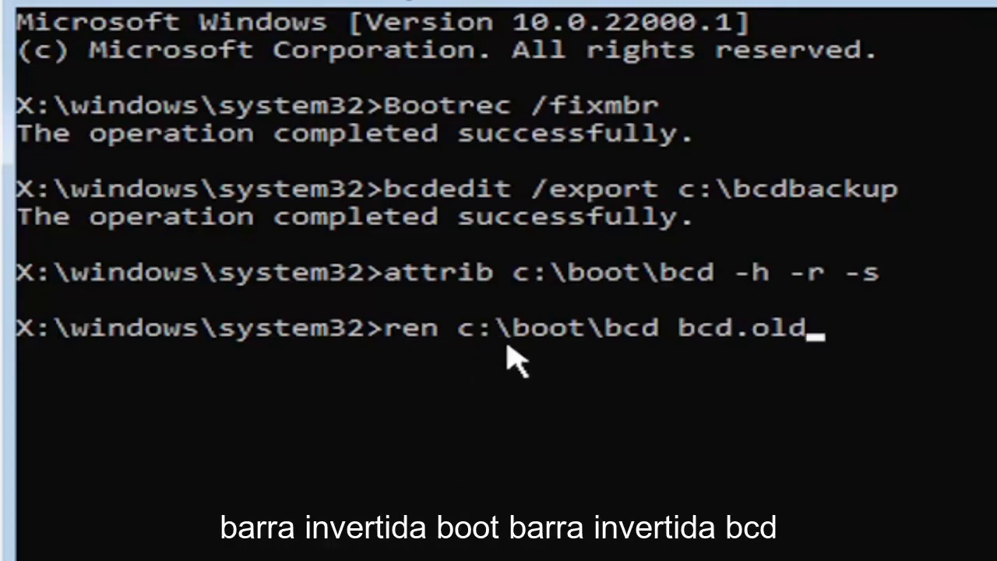
{"action": "mouse_move", "coordinate": [611, 382]}
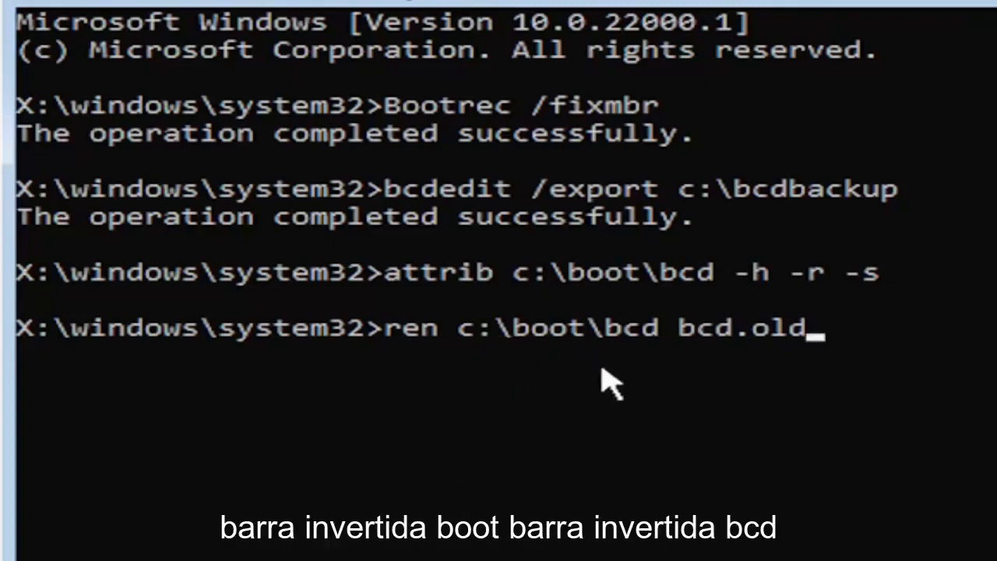
{"action": "mouse_move", "coordinate": [686, 389]}
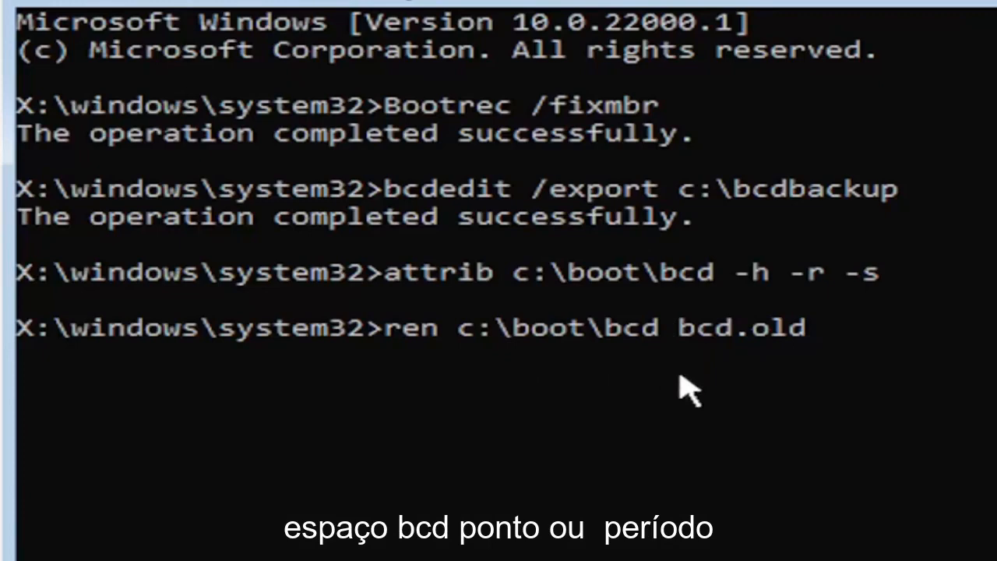
{"action": "mouse_move", "coordinate": [751, 367]}
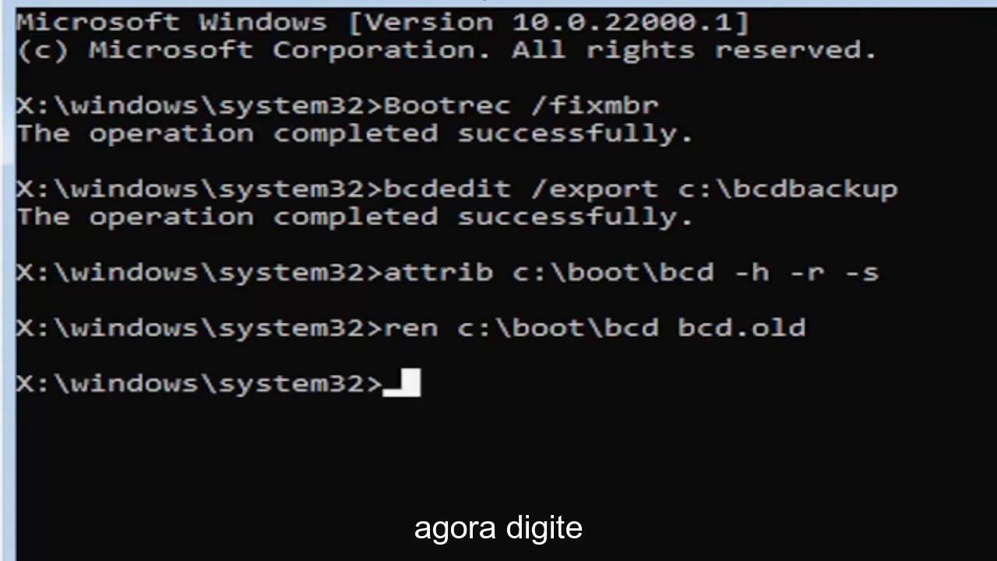
Run bootrec /rebuildbcd to scan all disks for Windows installations
{"action": "type", "text": "bootrec"}
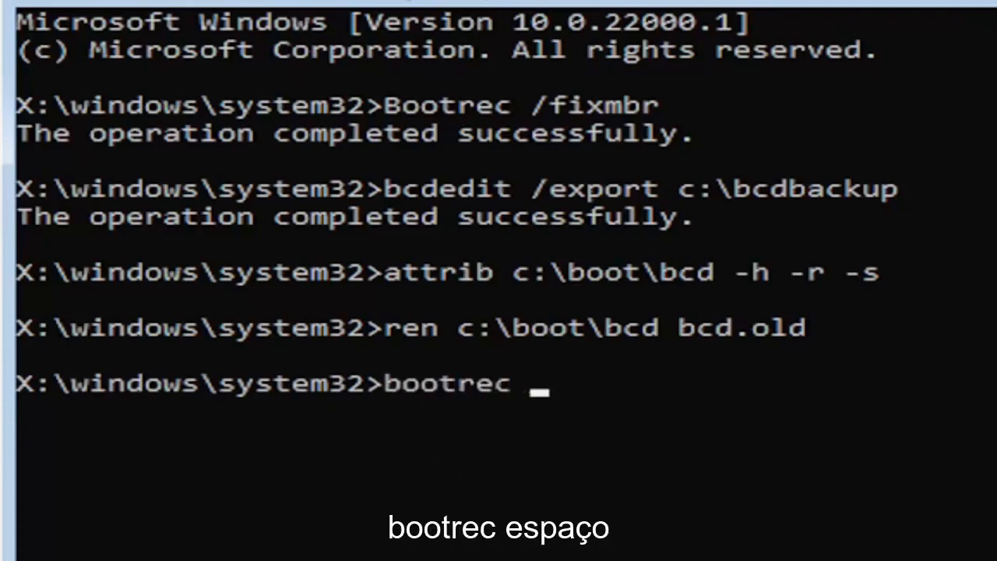
{"action": "type", "text": "/"}
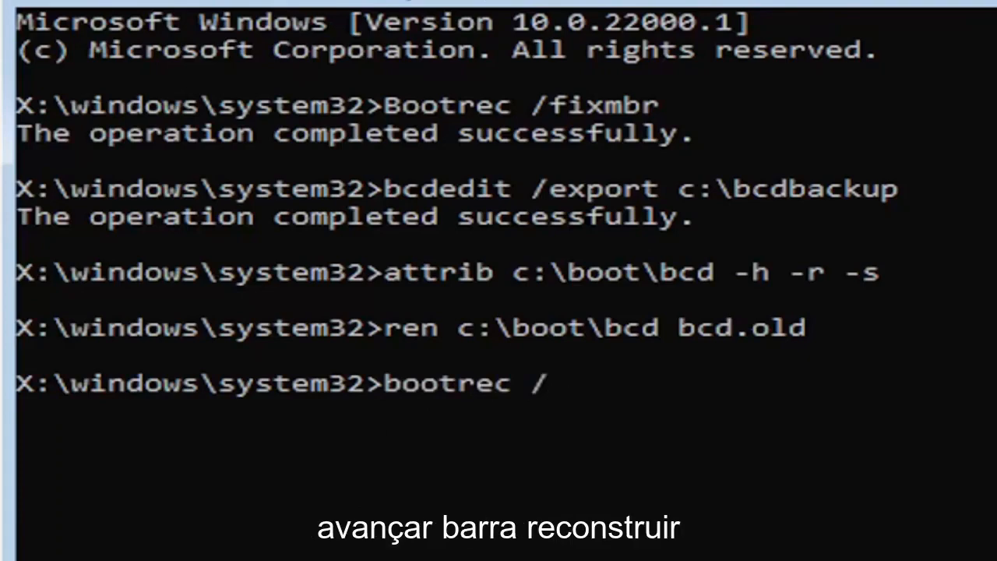
{"action": "type", "text": "rebuildbcd"}
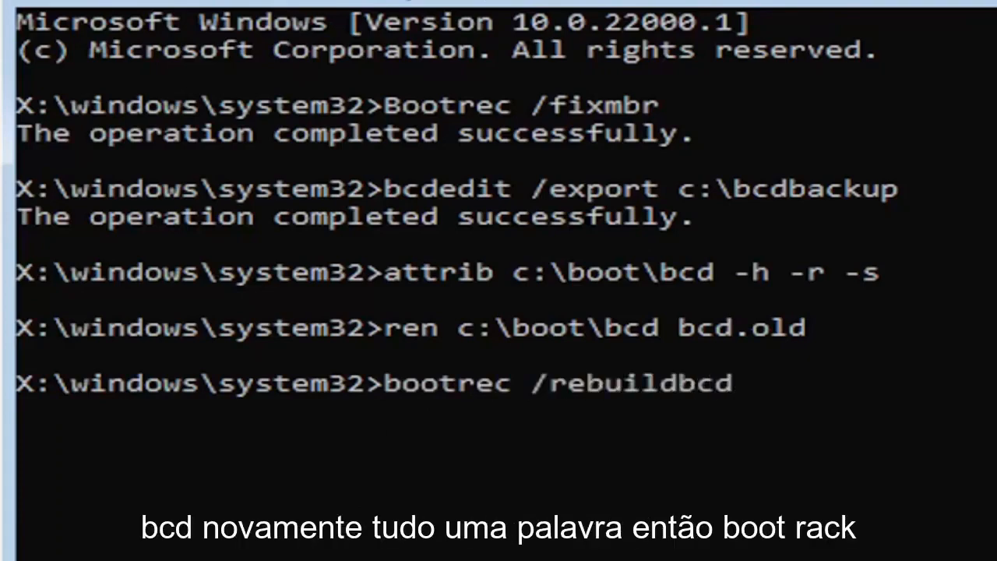
{"action": "mouse_move", "coordinate": [455, 418]}
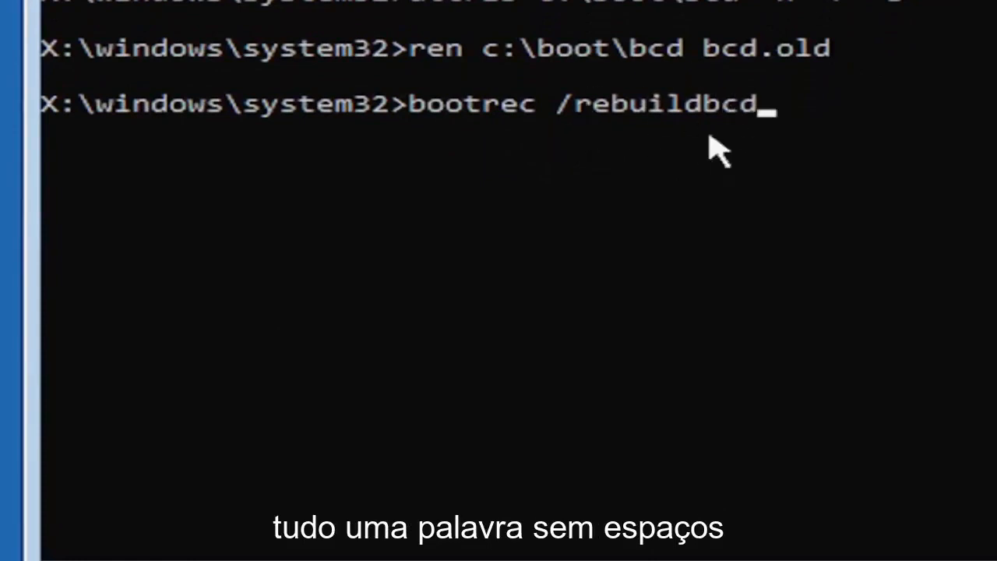
{"action": "mouse_move", "coordinate": [553, 199]}
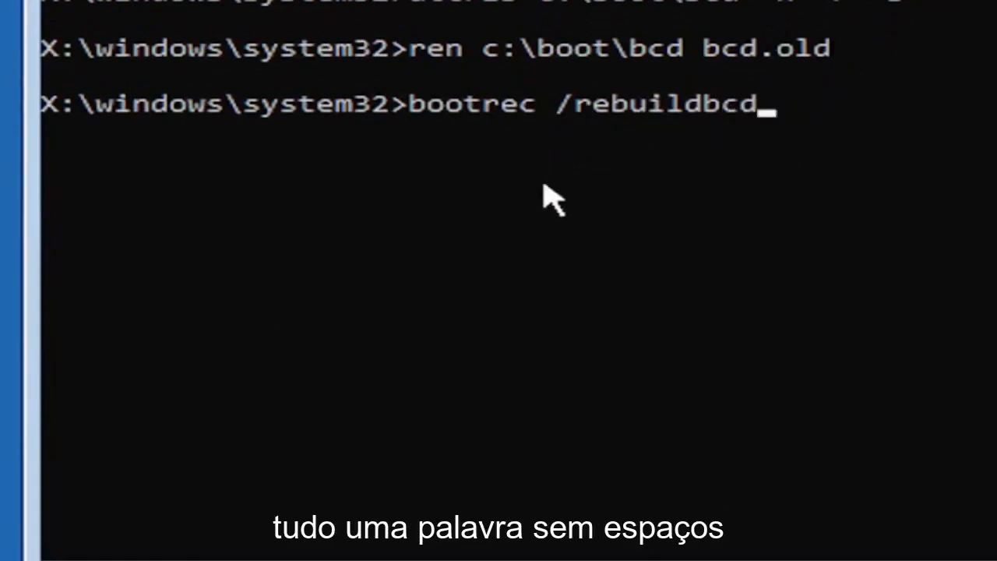
{"action": "key", "text": "enter"}
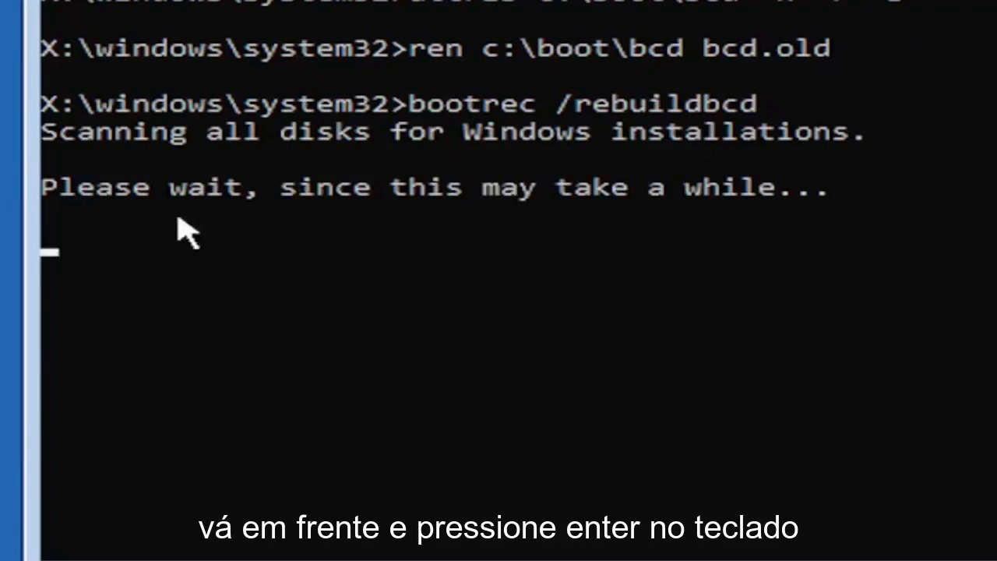
{"action": "mouse_move", "coordinate": [117, 210]}
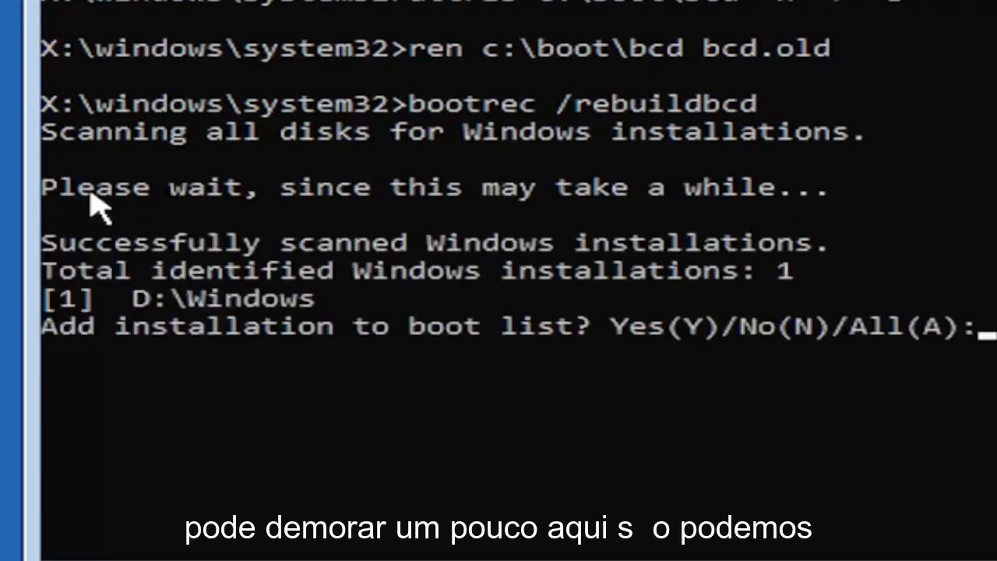
{"action": "mouse_move", "coordinate": [187, 465]}
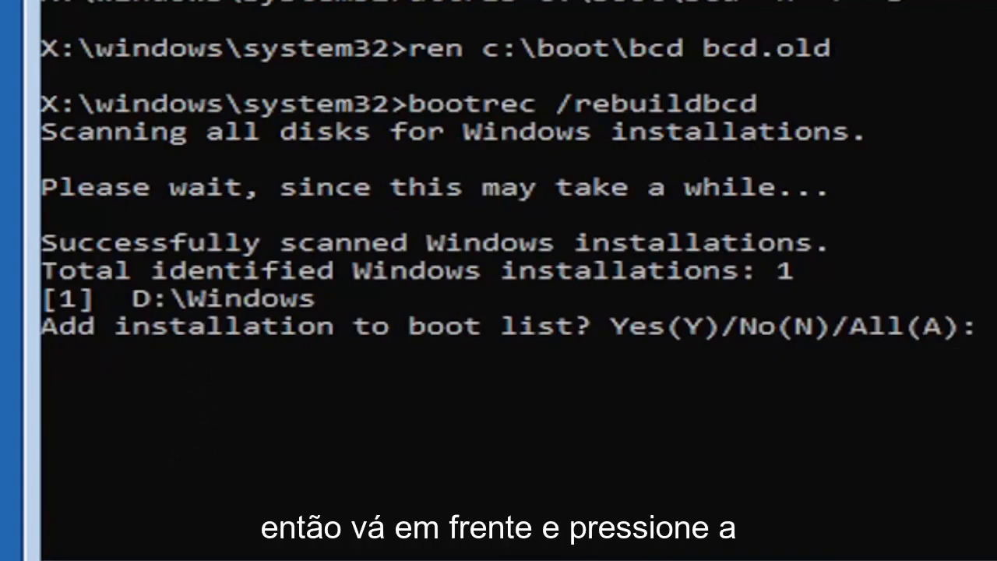
Answer y to add the found D:\Windows installation to the boot list
{"action": "type", "text": "y"}
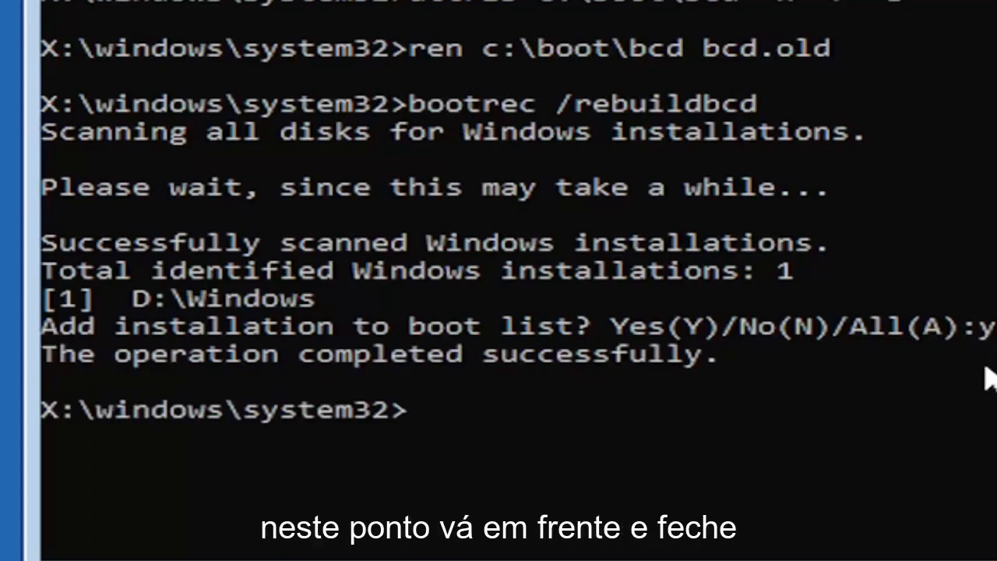
{"action": "mouse_move", "coordinate": [834, 206]}
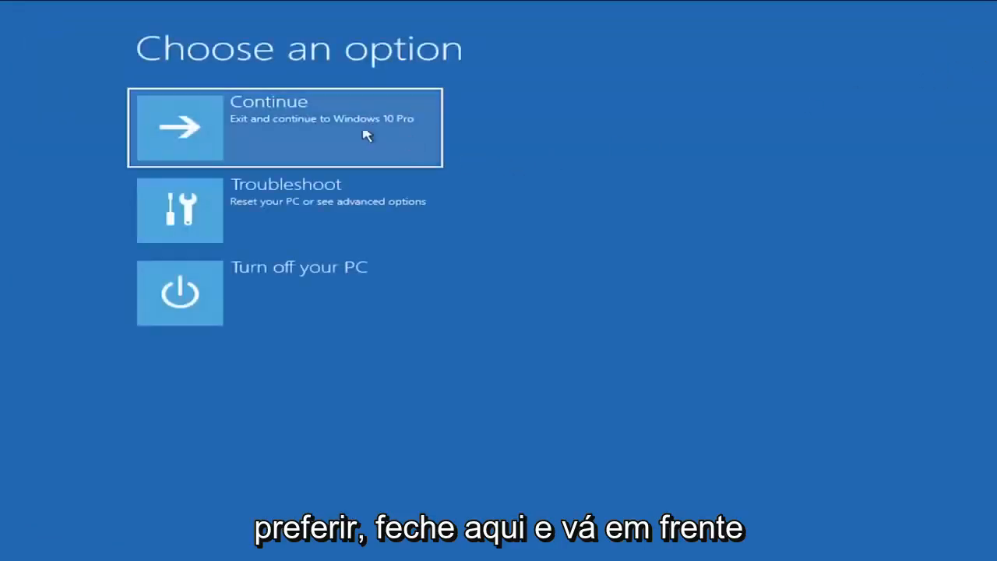
{"action": "mouse_move", "coordinate": [403, 129]}
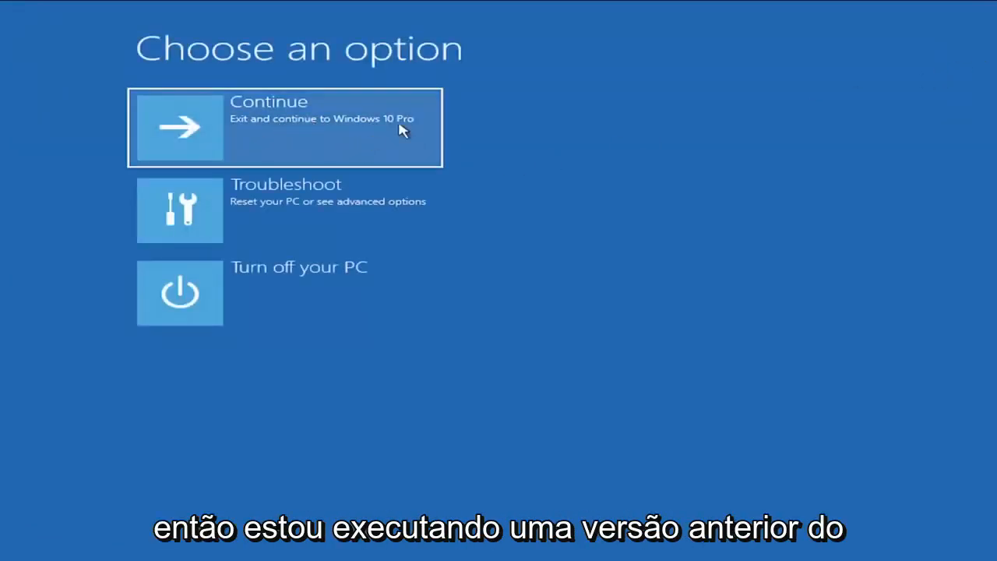
{"action": "mouse_move", "coordinate": [374, 134]}
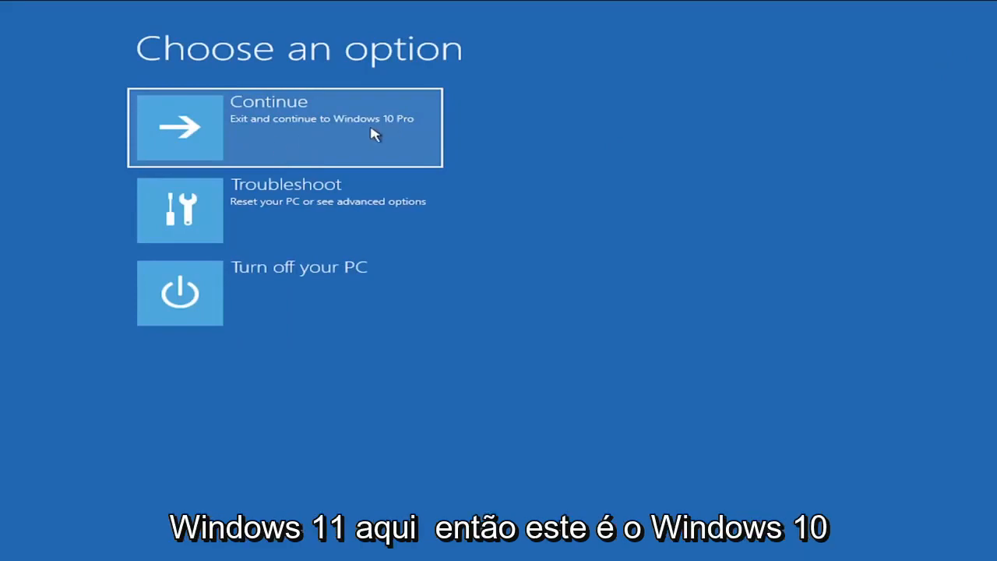
Choose Continue to exit recovery and boot into Windows 10 Pro
{"action": "left_click", "coordinate": [284, 128]}
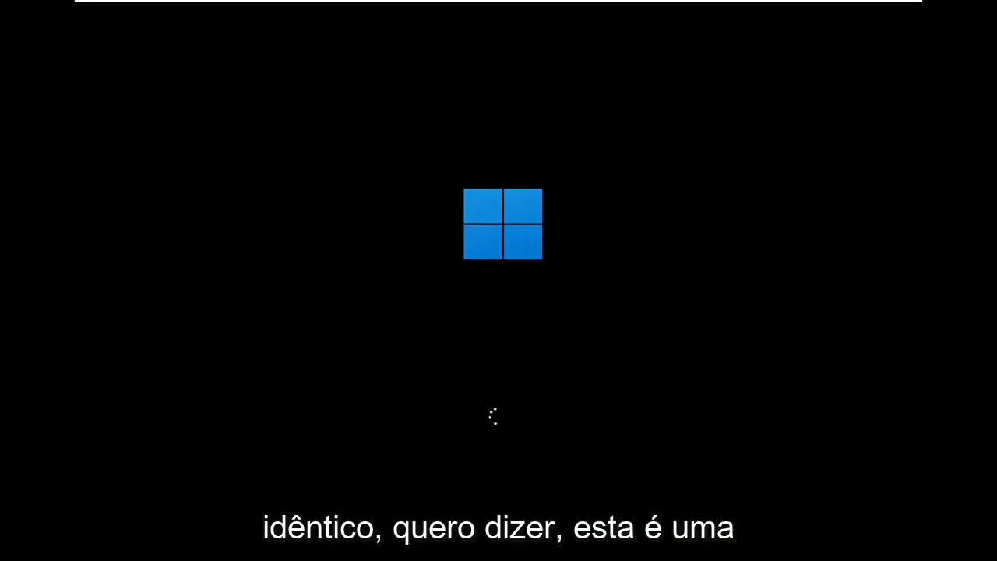